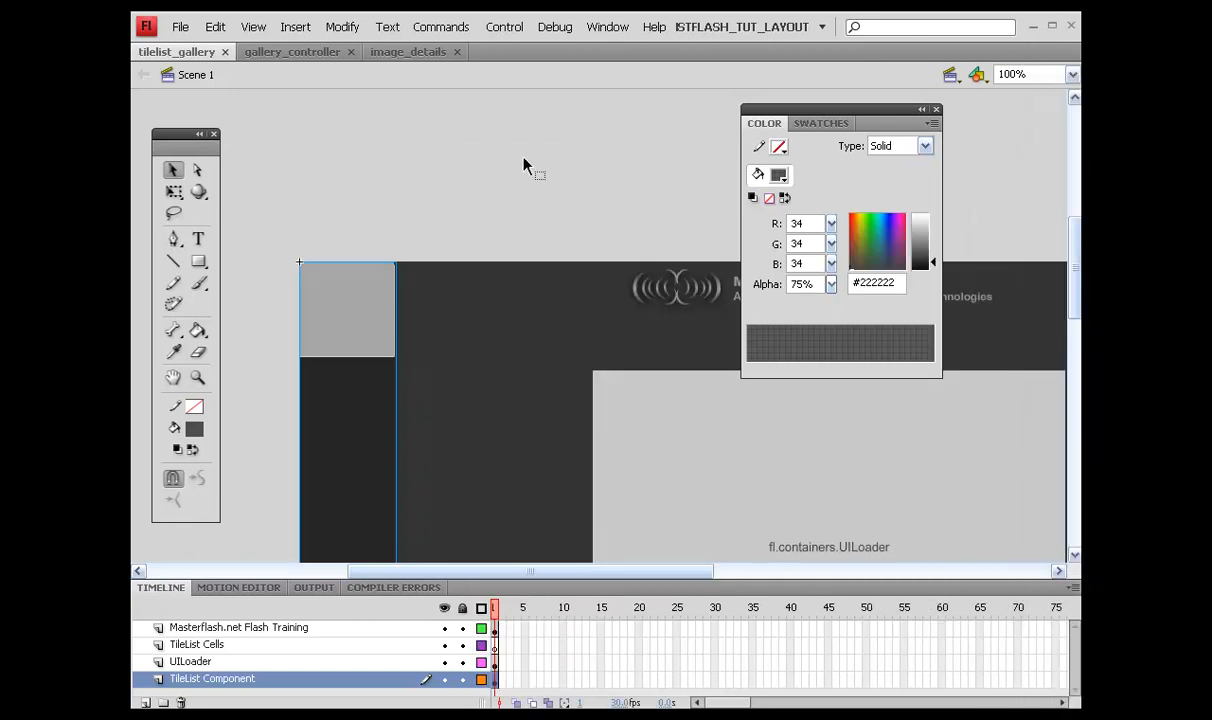
# In gallery_controller.as, select the tile_list_holder. prefix in the constructor for reuse.
pyautogui.click(292, 52)
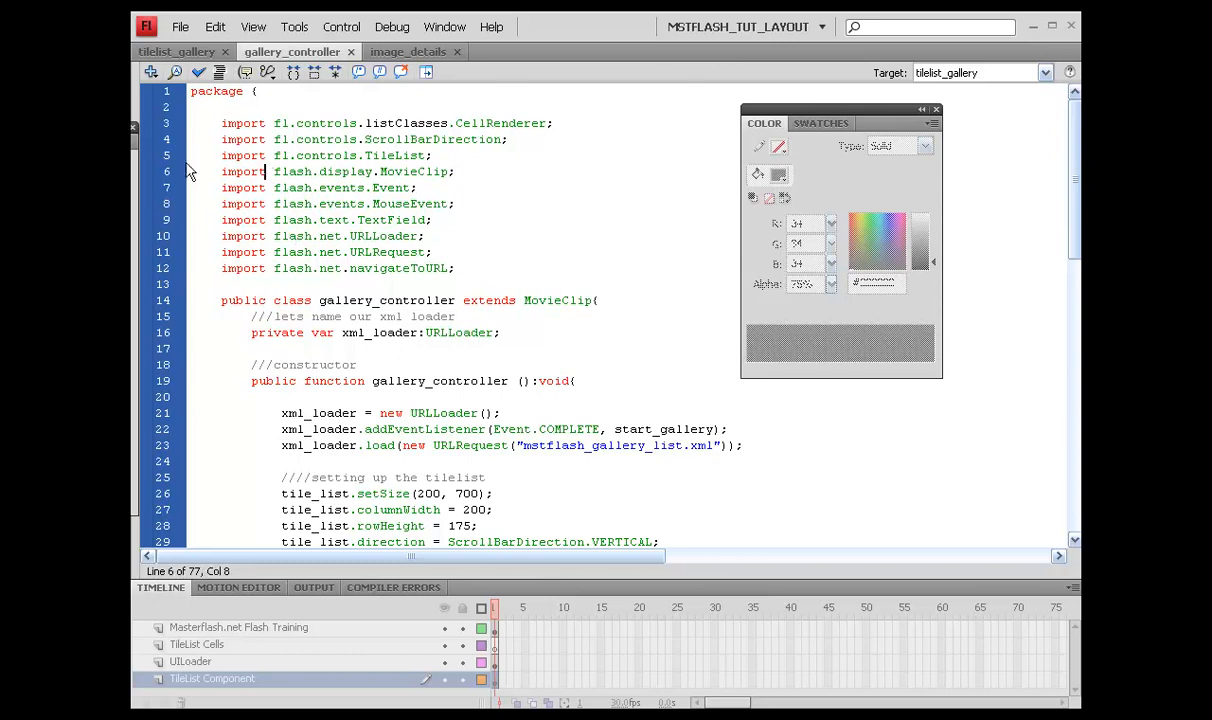
pyautogui.scroll(-3)
pyautogui.write('tile_list_holder.')
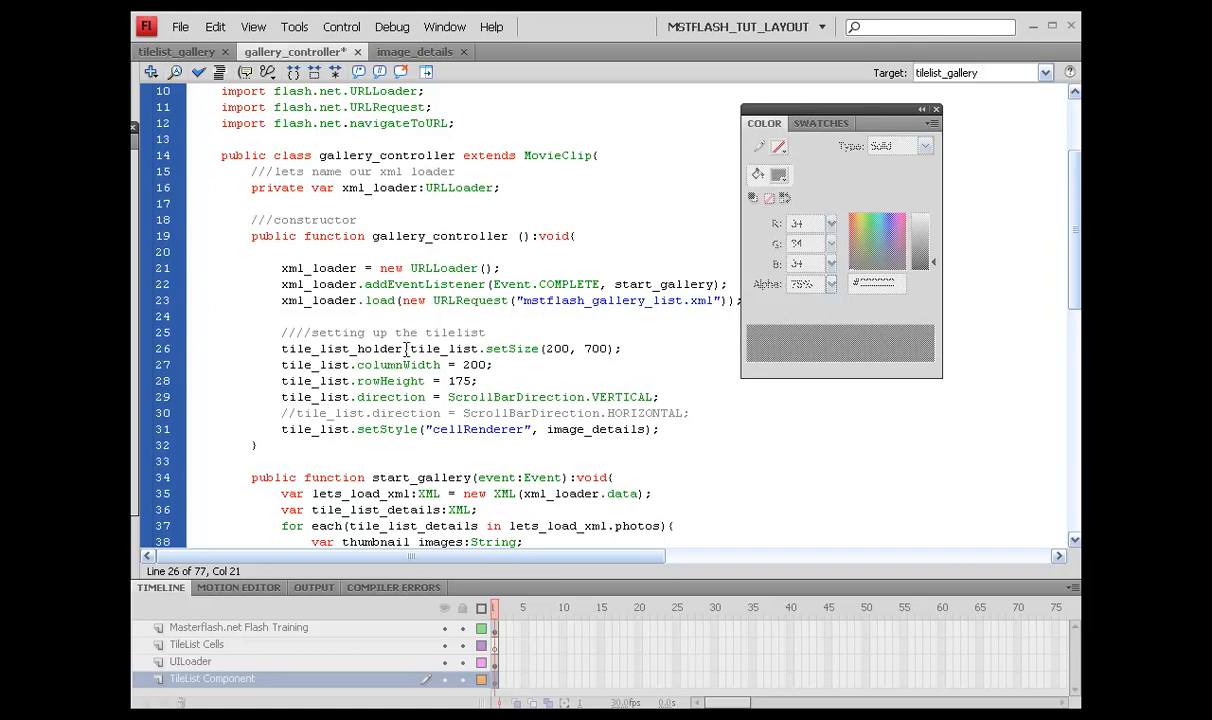
pyautogui.doubleClick(342, 348)
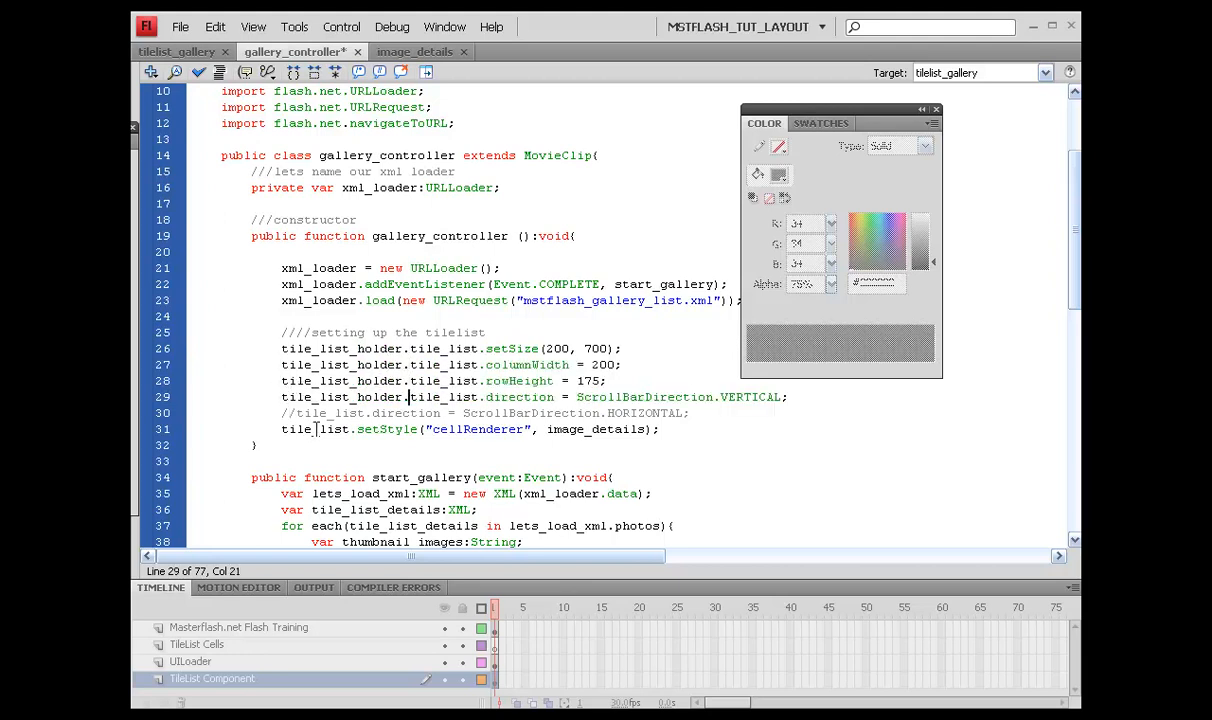
# Prefix the tile_list reference on line 50 in start_gallery with tile_list_holder., then switch to image_details.as.
pyautogui.scroll(-3)
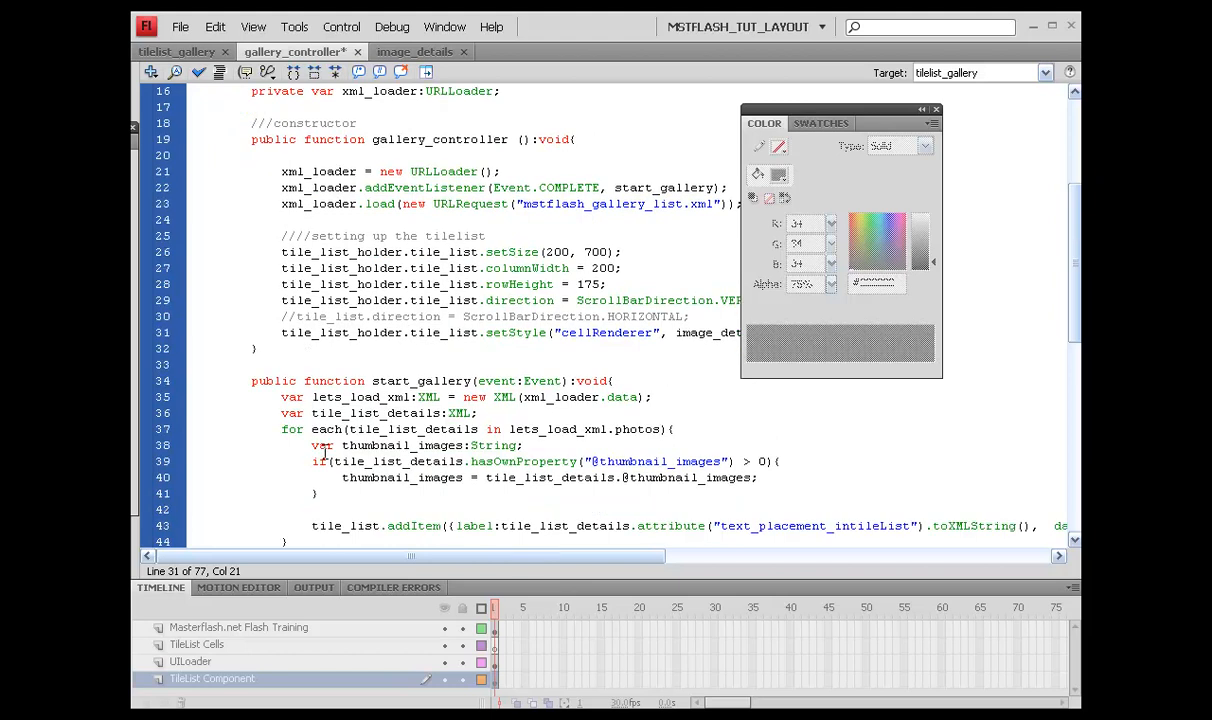
pyautogui.scroll(-3)
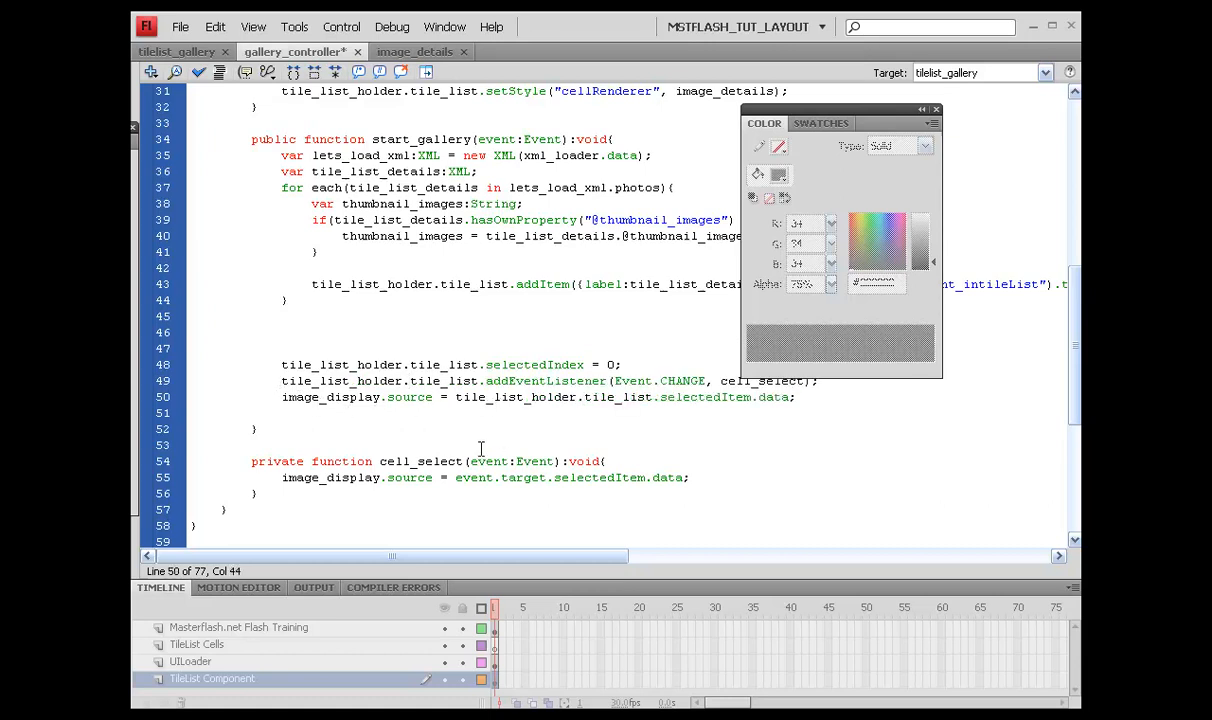
pyautogui.click(582, 396)
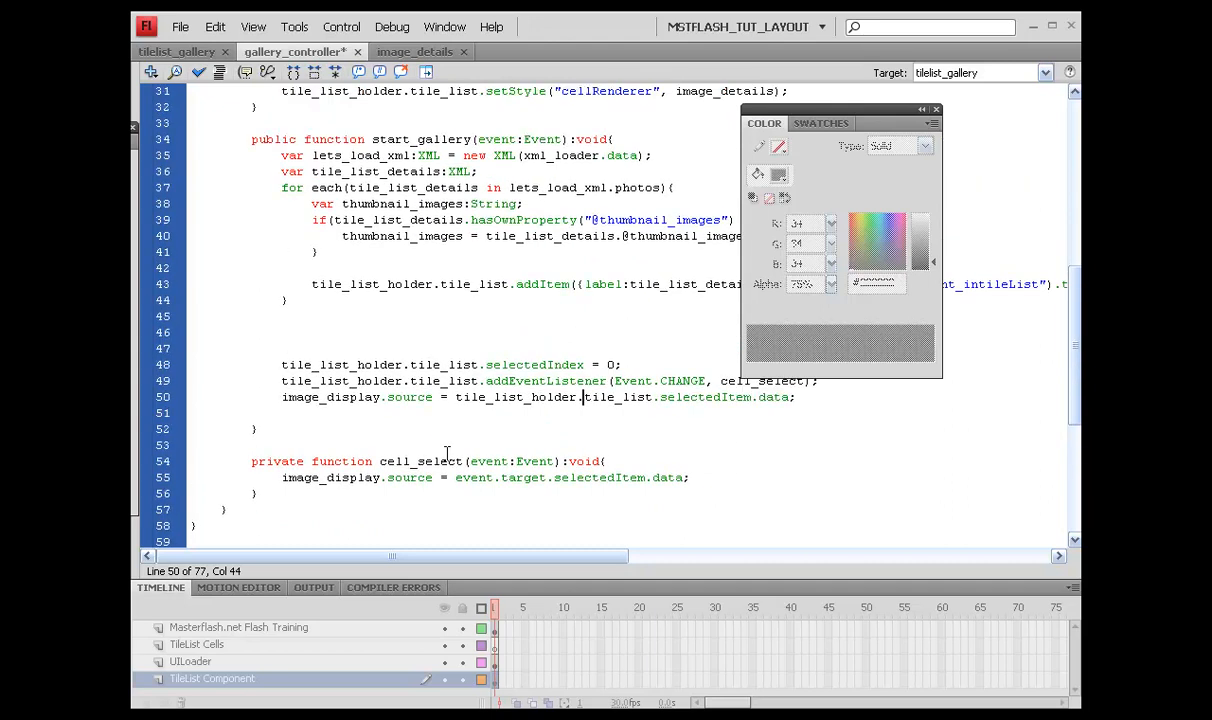
pyautogui.click(408, 52)
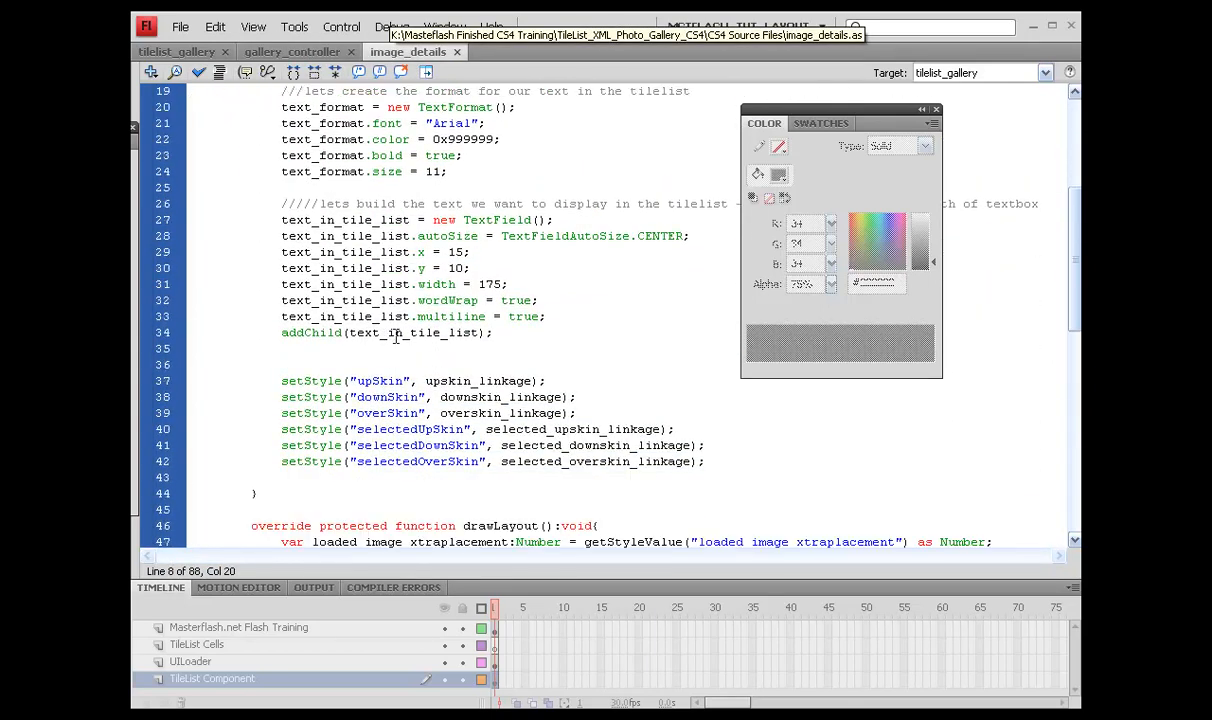
# Scroll through the image_details.as code to review it.
pyautogui.scroll(-3)
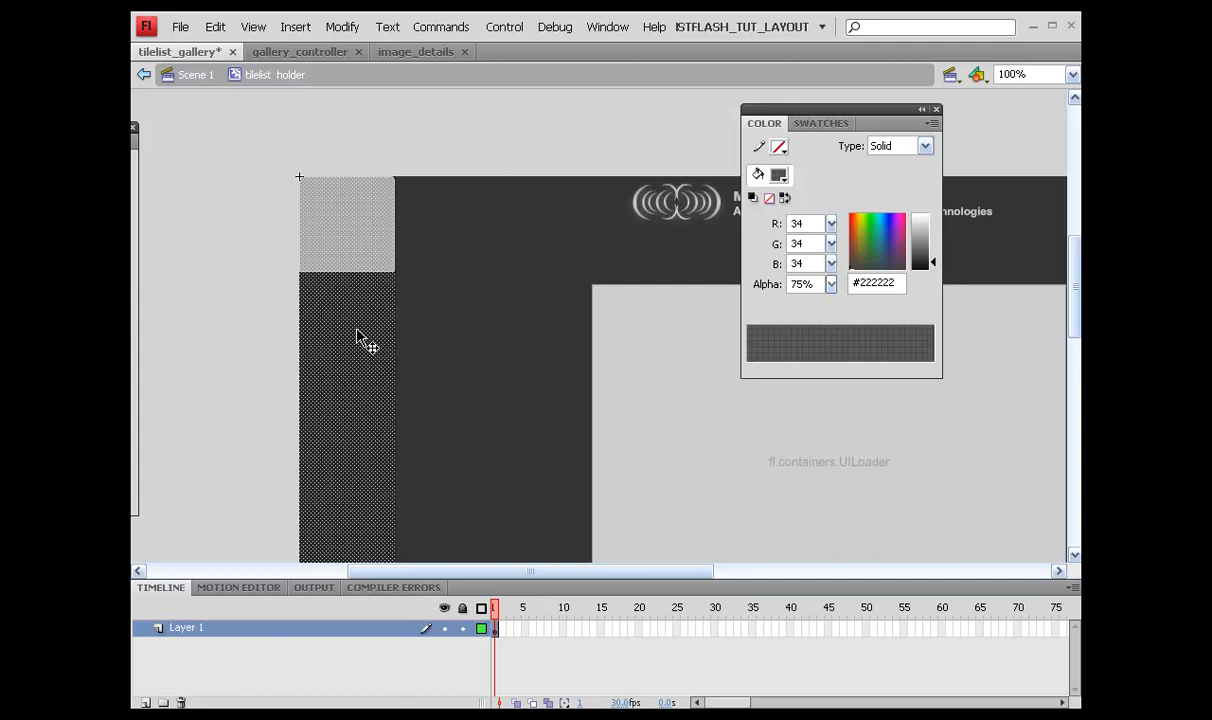
# Copy the light grey tile shape and name its layer tile list component.
pyautogui.click(348, 224)
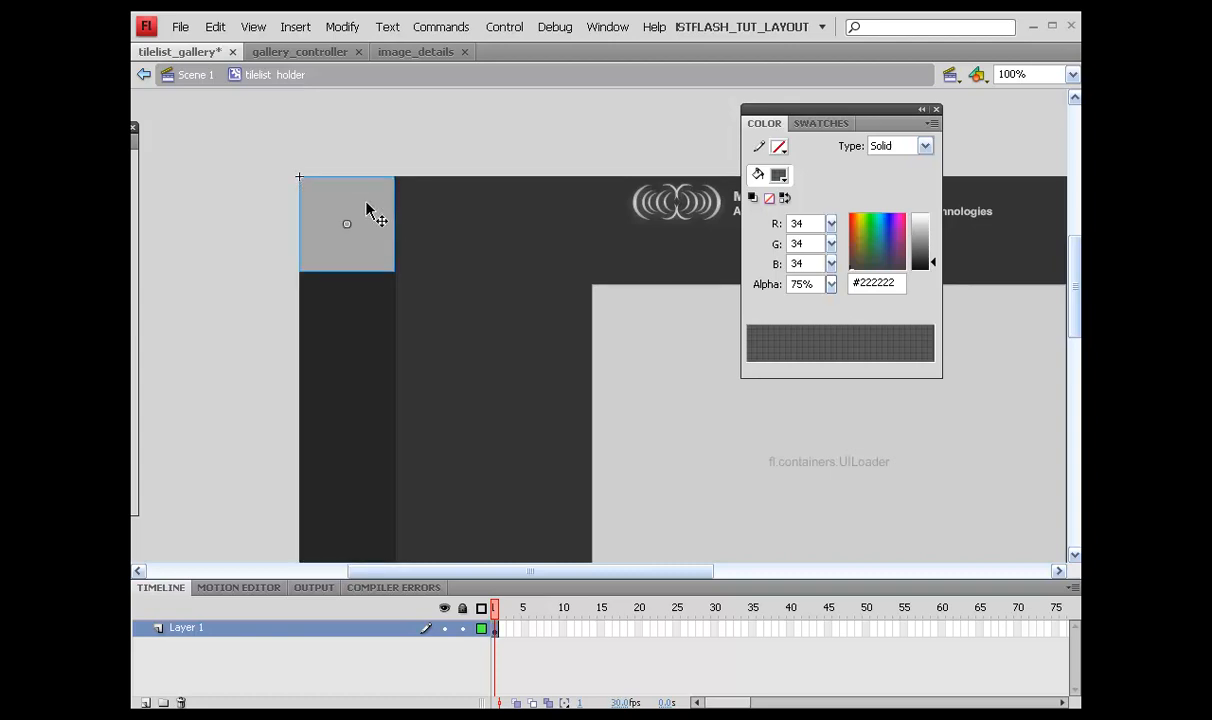
pyautogui.rightClick(348, 224)
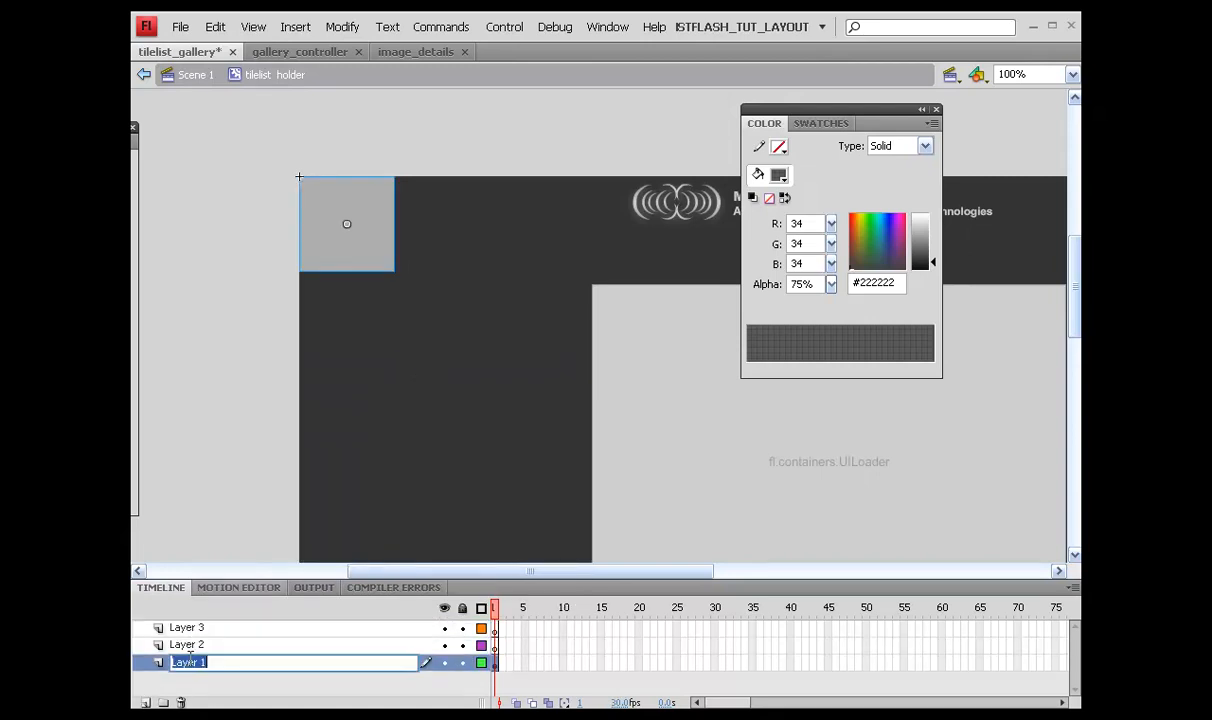
pyautogui.write('tile list component')
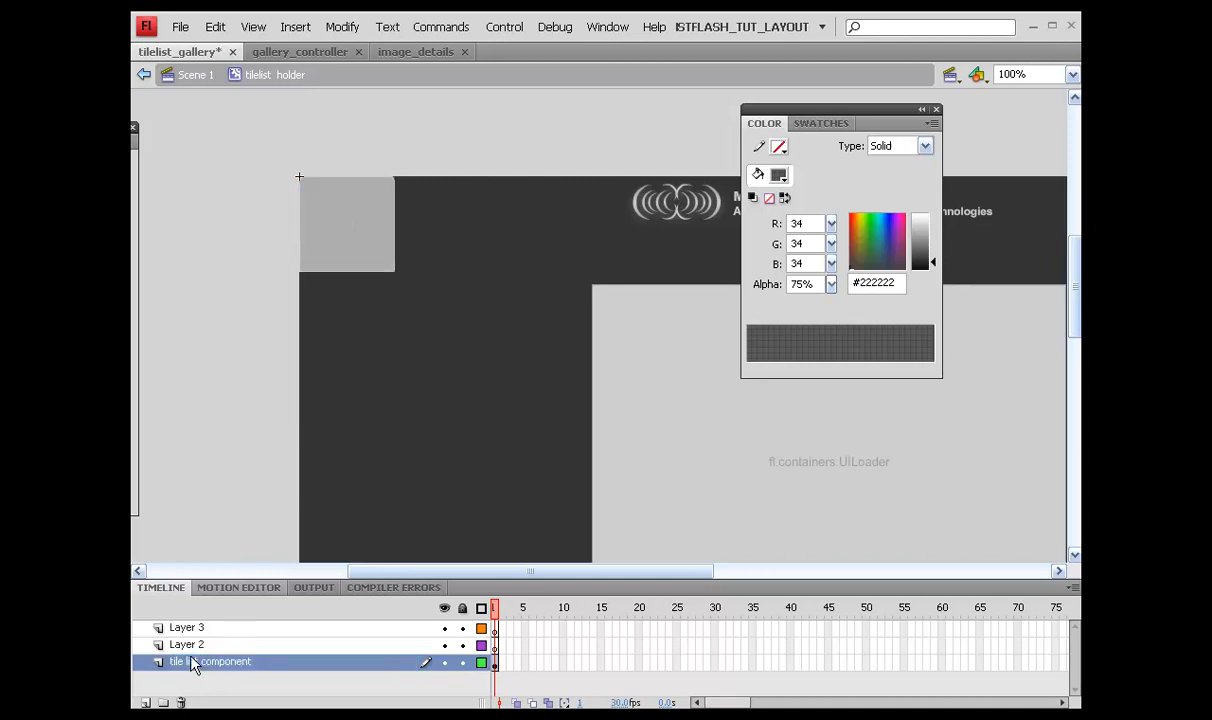
# Name the upper layers graphic cover and actions, and add a labels layer on top.
pyautogui.click(188, 644)
pyautogui.write('graphic cover')
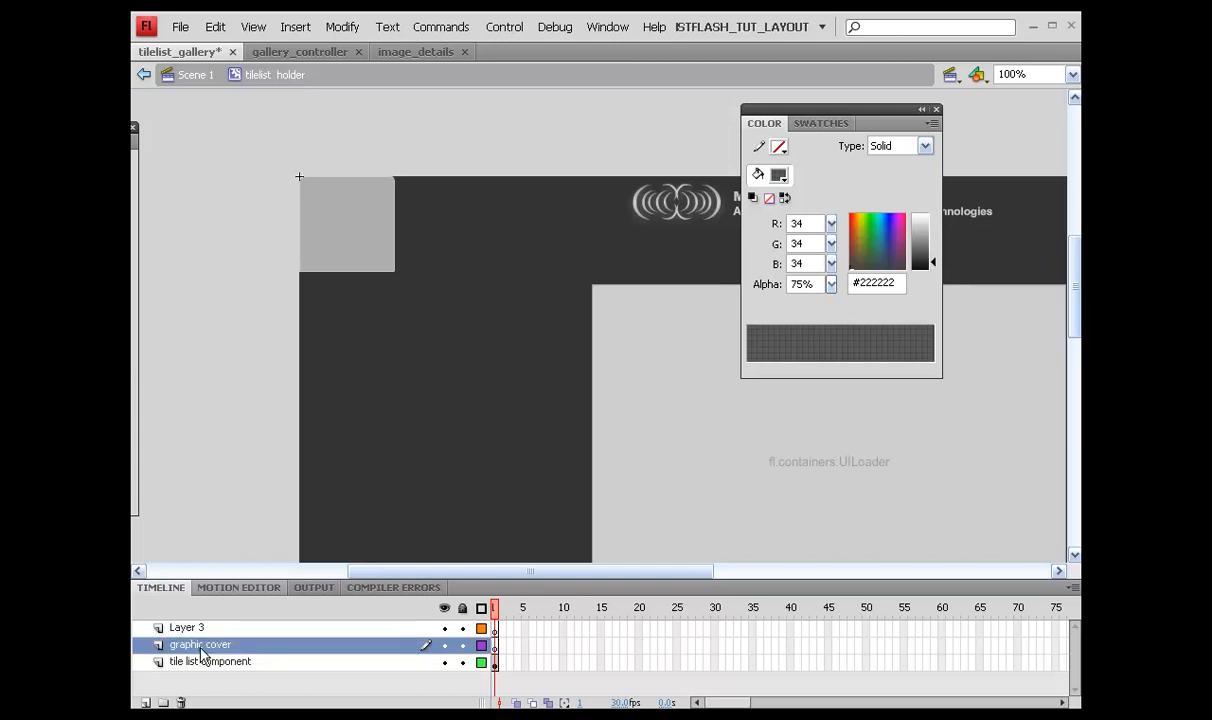
pyautogui.click(186, 628)
pyautogui.write('actions')
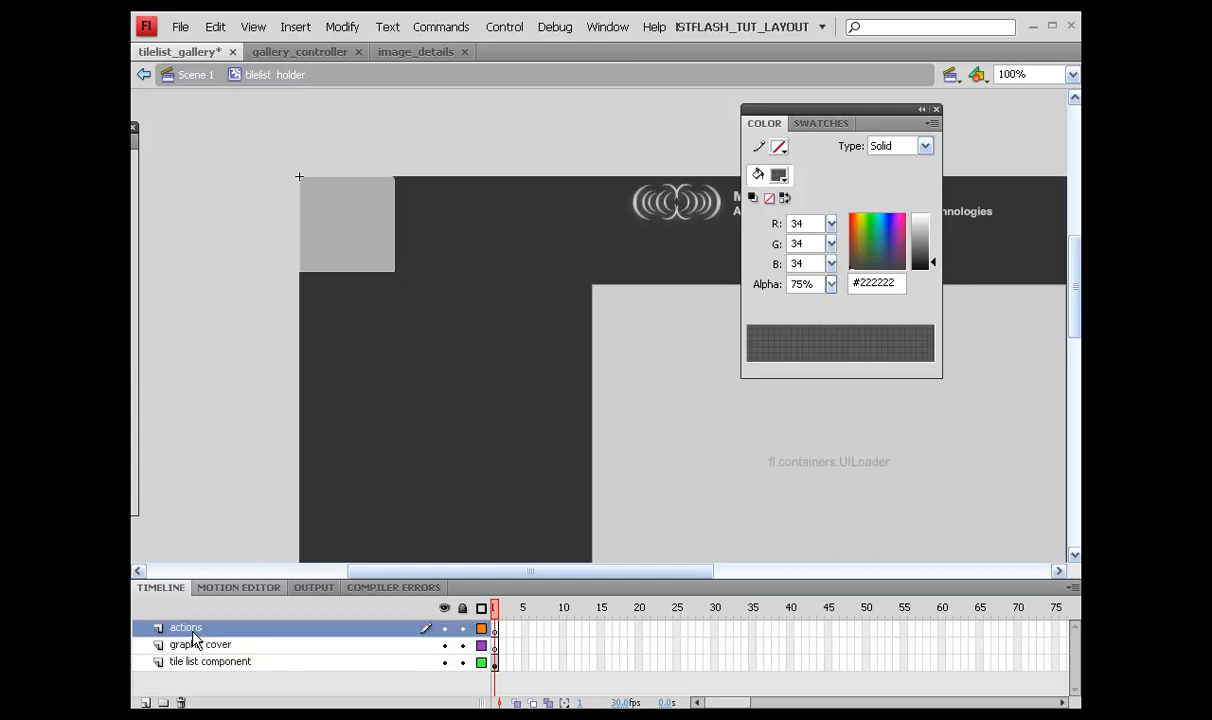
pyautogui.click(146, 704)
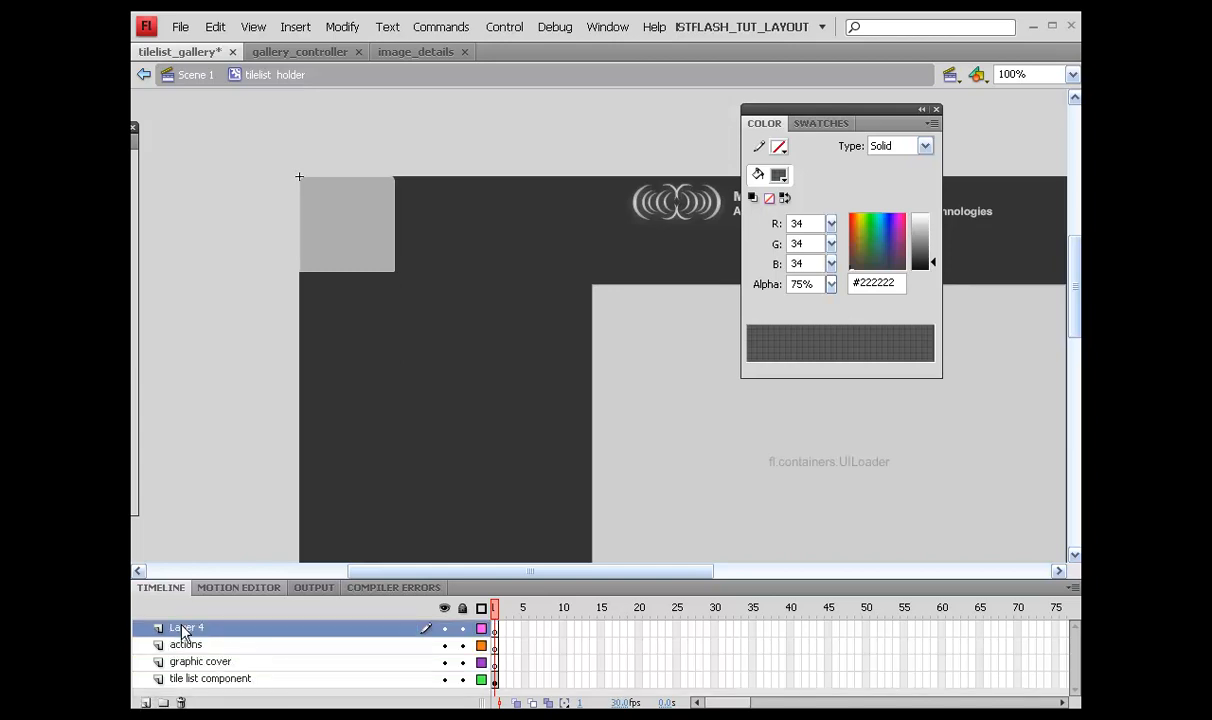
pyautogui.doubleClick(186, 628)
pyautogui.write('labels')
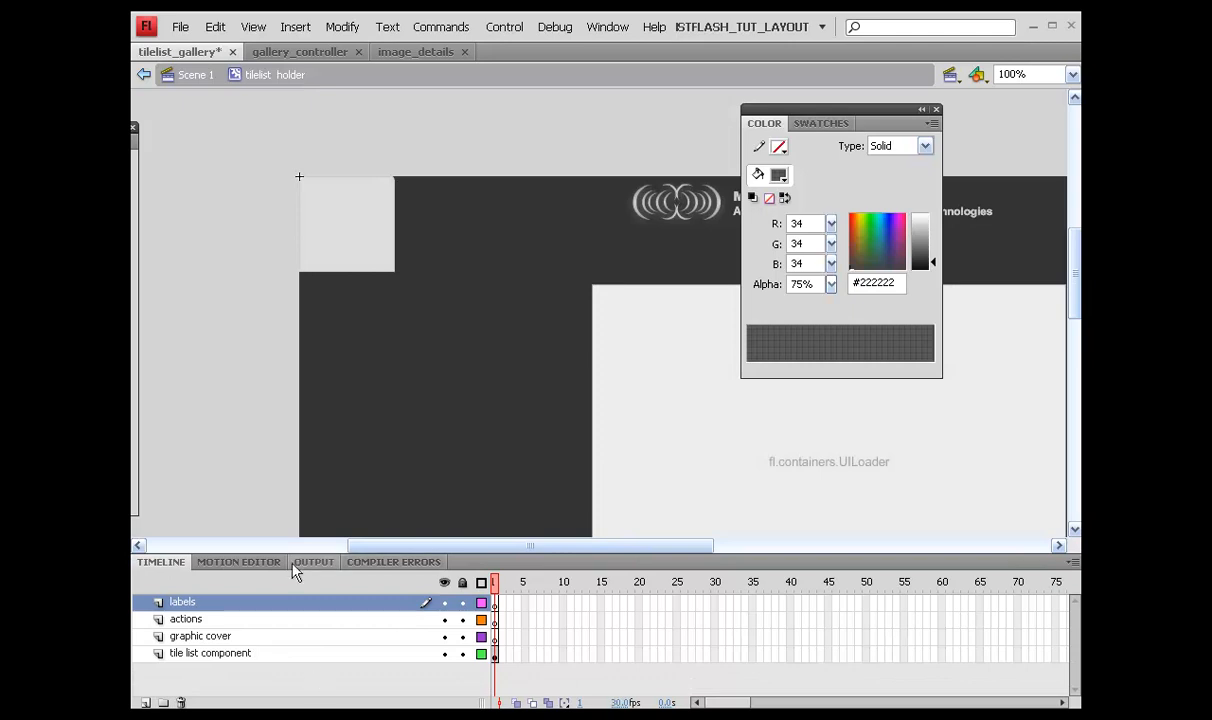
pyautogui.moveTo(260, 656)
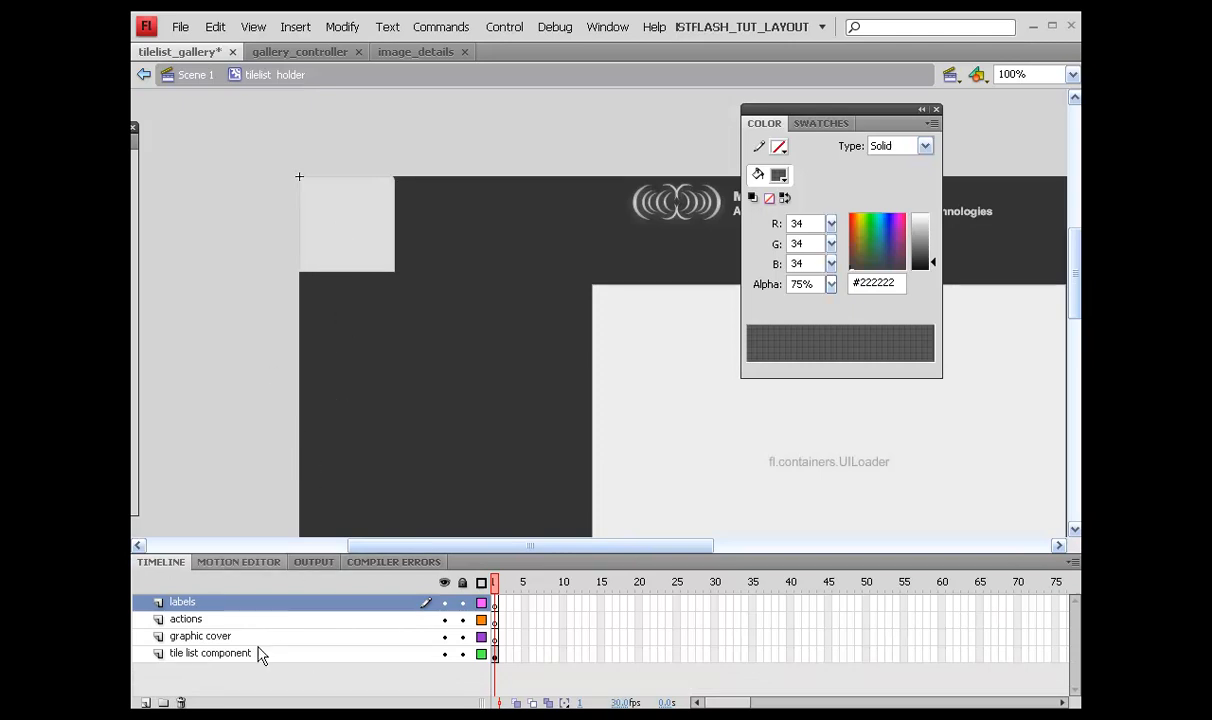
# Paste the copied tile shape in place on the graphic cover layer.
pyautogui.rightClick(444, 420)
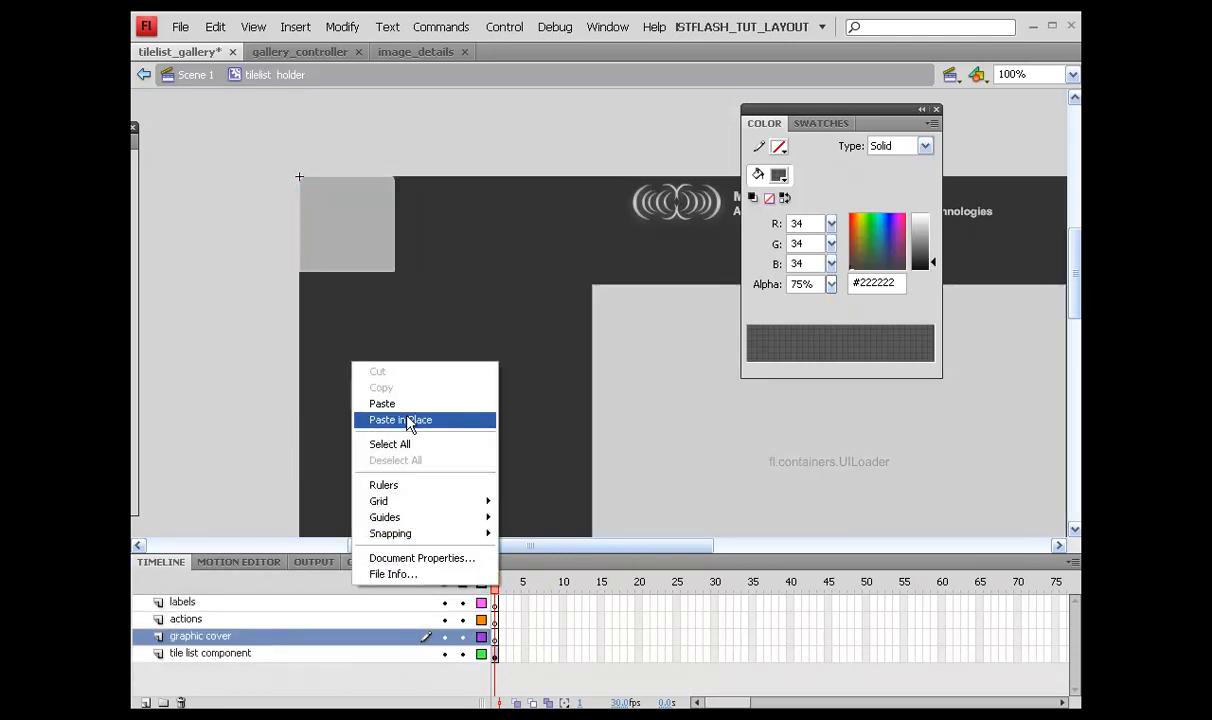
pyautogui.click(400, 420)
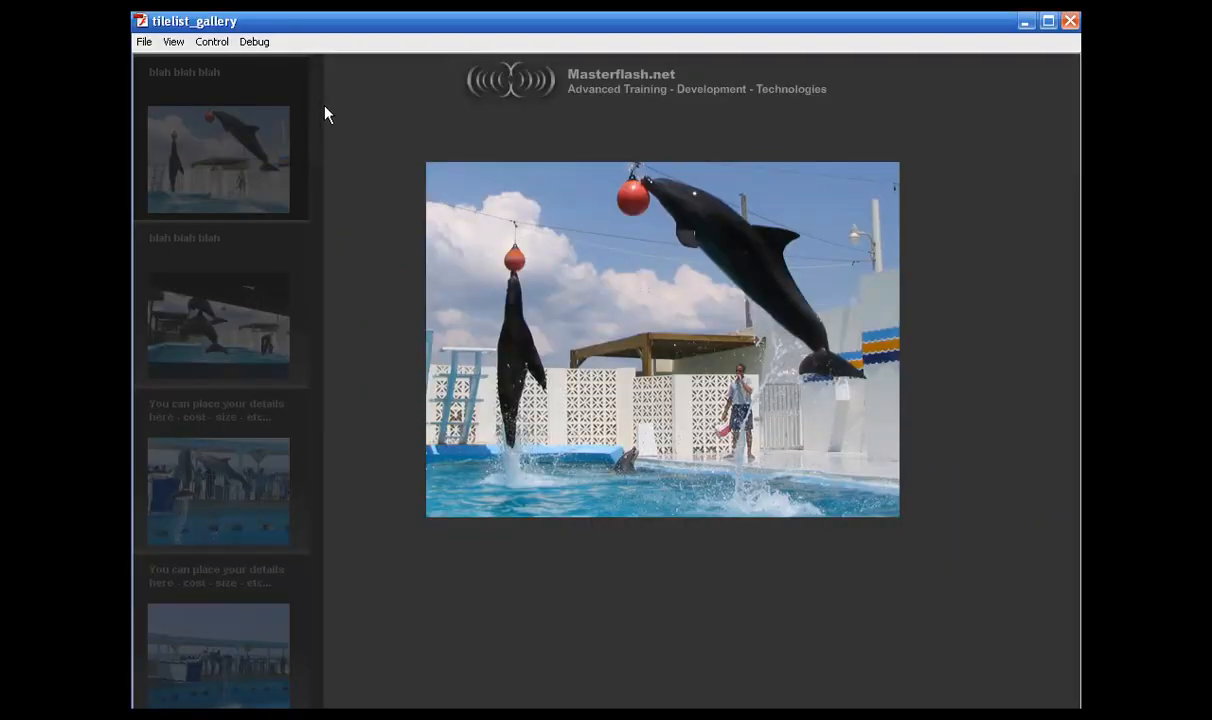
# Look over the dolphin gallery preview and close the Flash Player window.
pyautogui.scroll(-3)
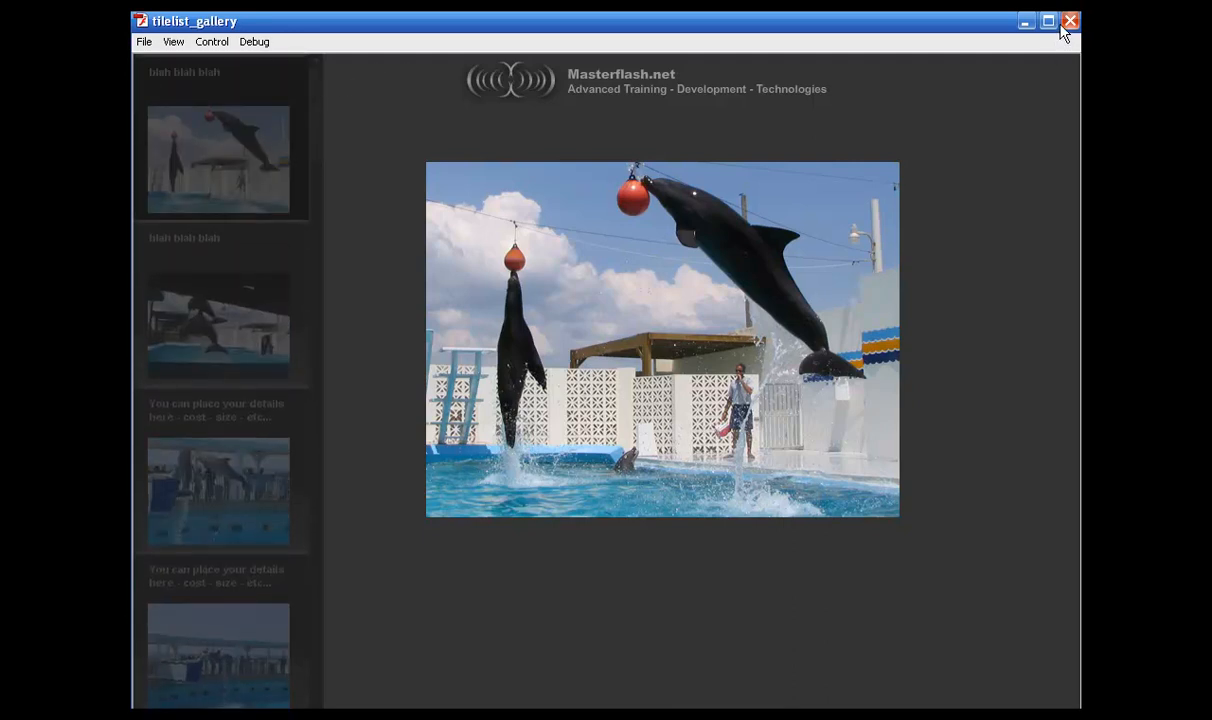
pyautogui.click(1070, 20)
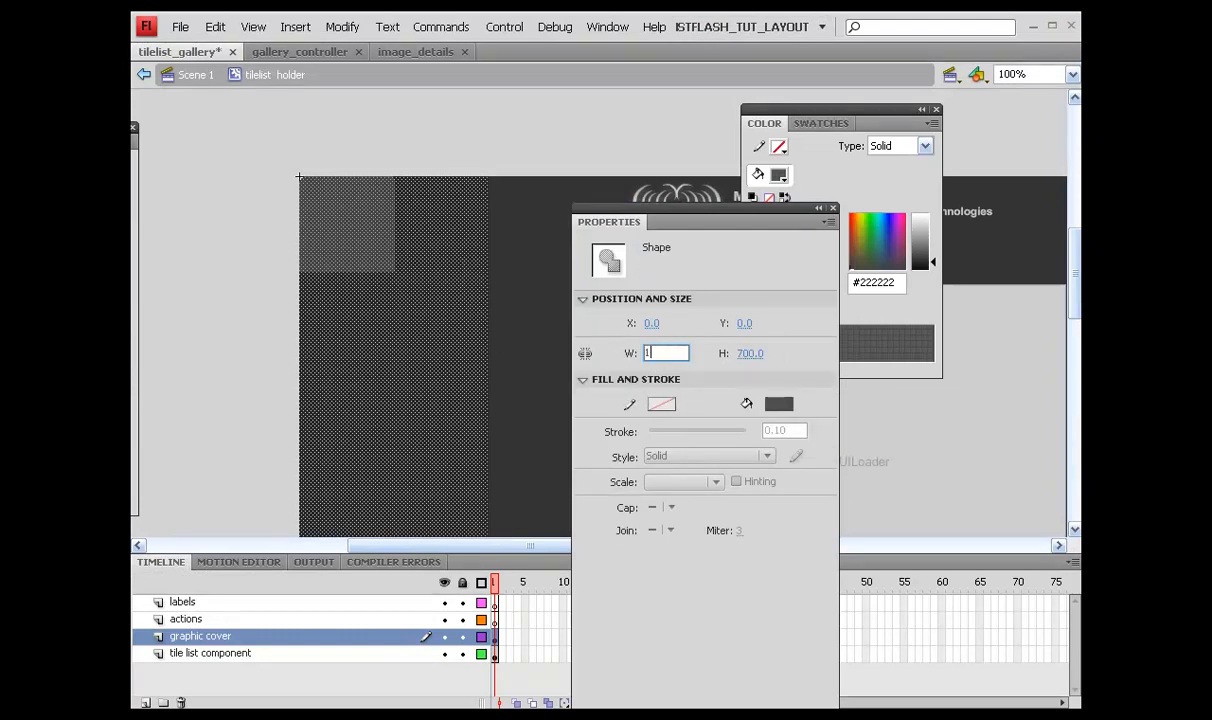
# Set the cover shape's width to 185.0 in the Properties panel.
pyautogui.write('185.0')
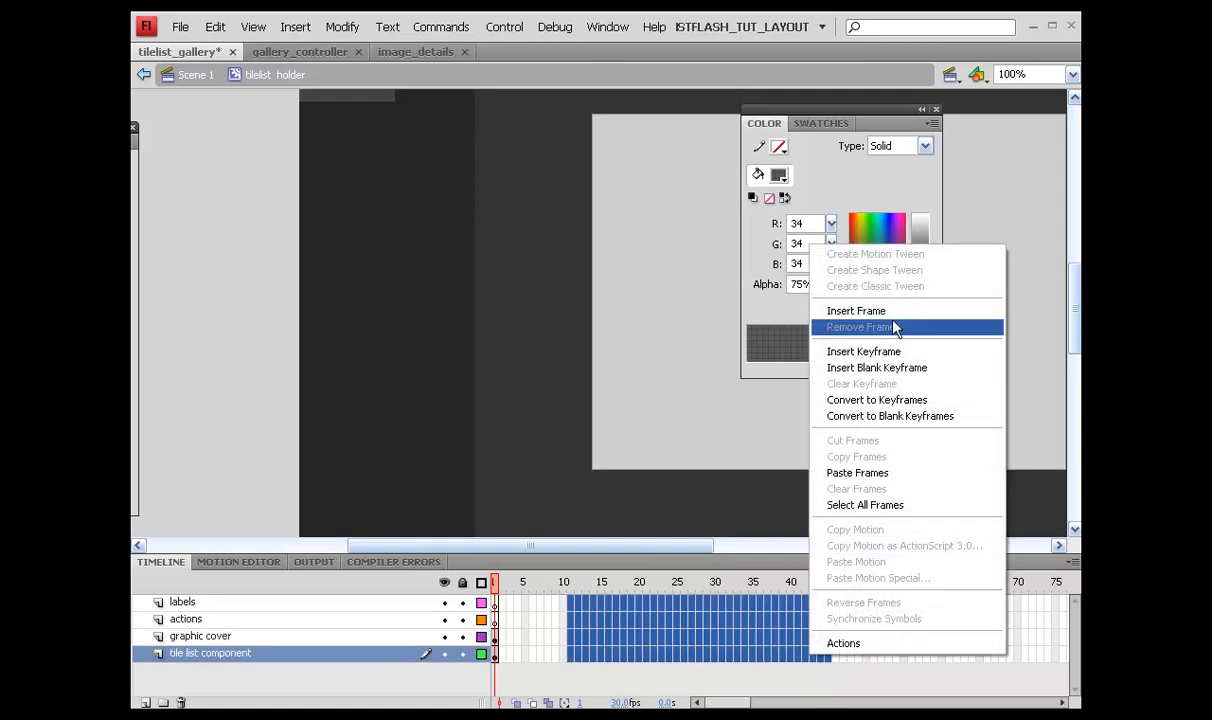
# Remove the surplus frames so the holder's four layers end together.
pyautogui.click(860, 328)
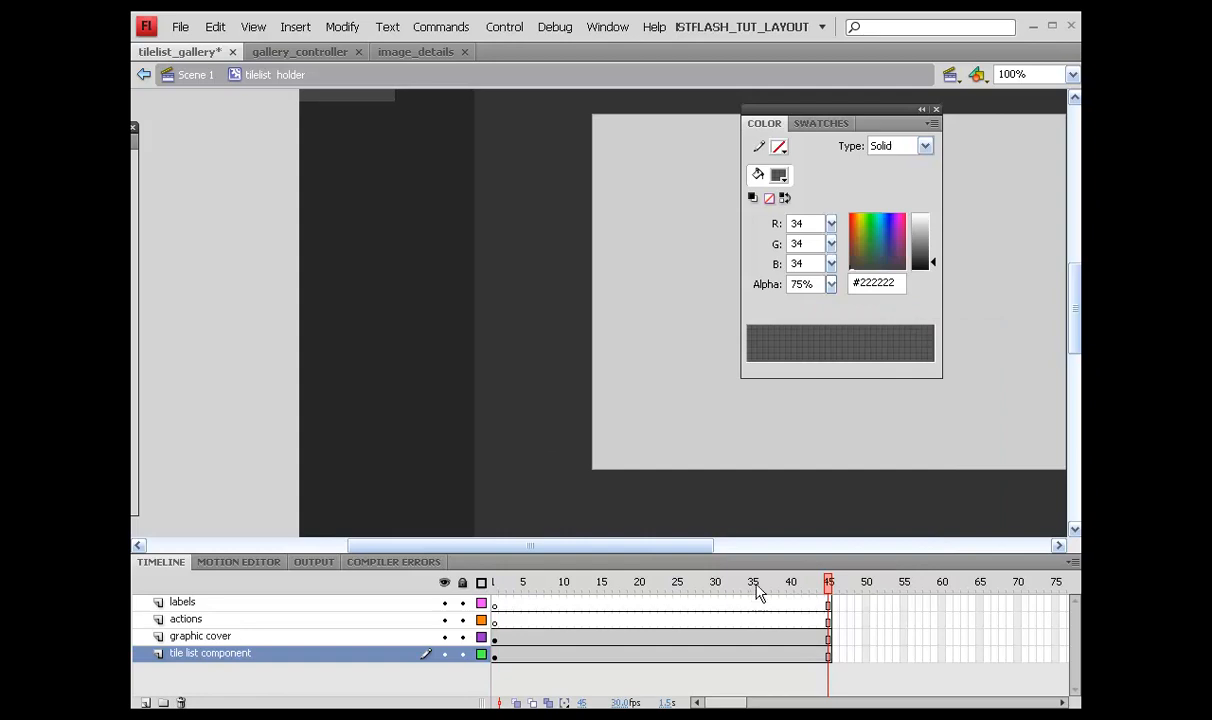
pyautogui.click(716, 584)
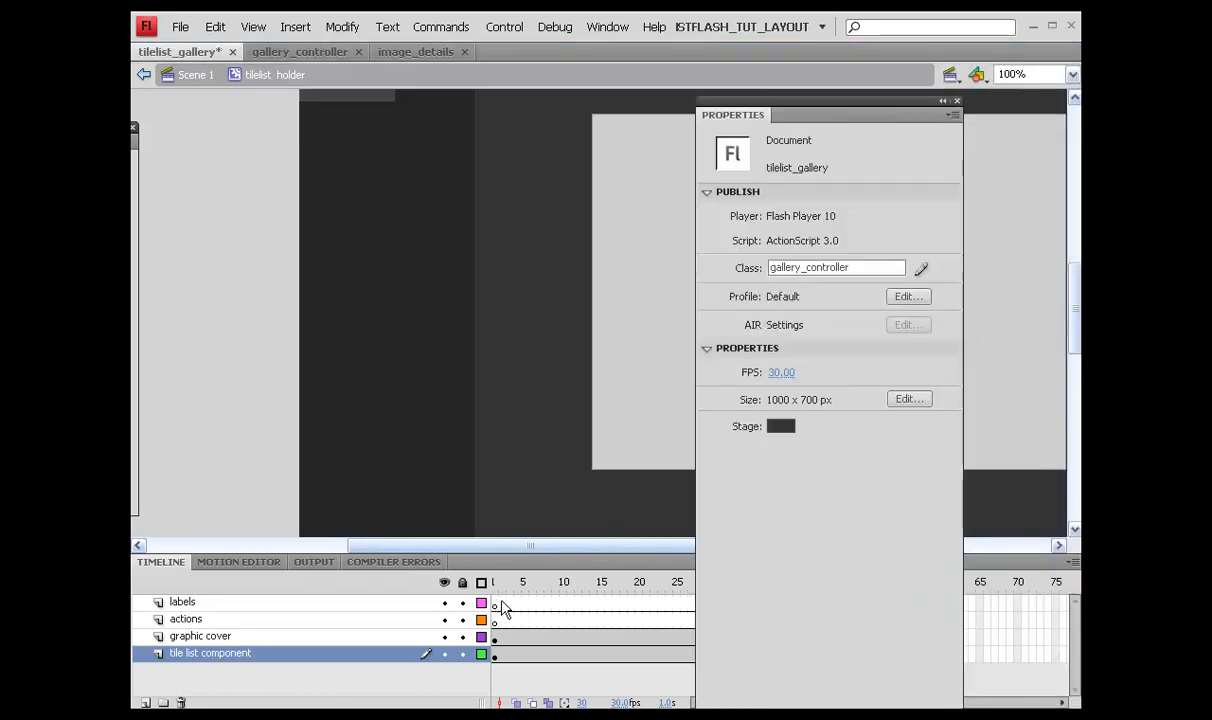
# Convert frame 1 of the labels layer to a blank keyframe labelled over, then move to a later frame.
pyautogui.rightClick(494, 600)
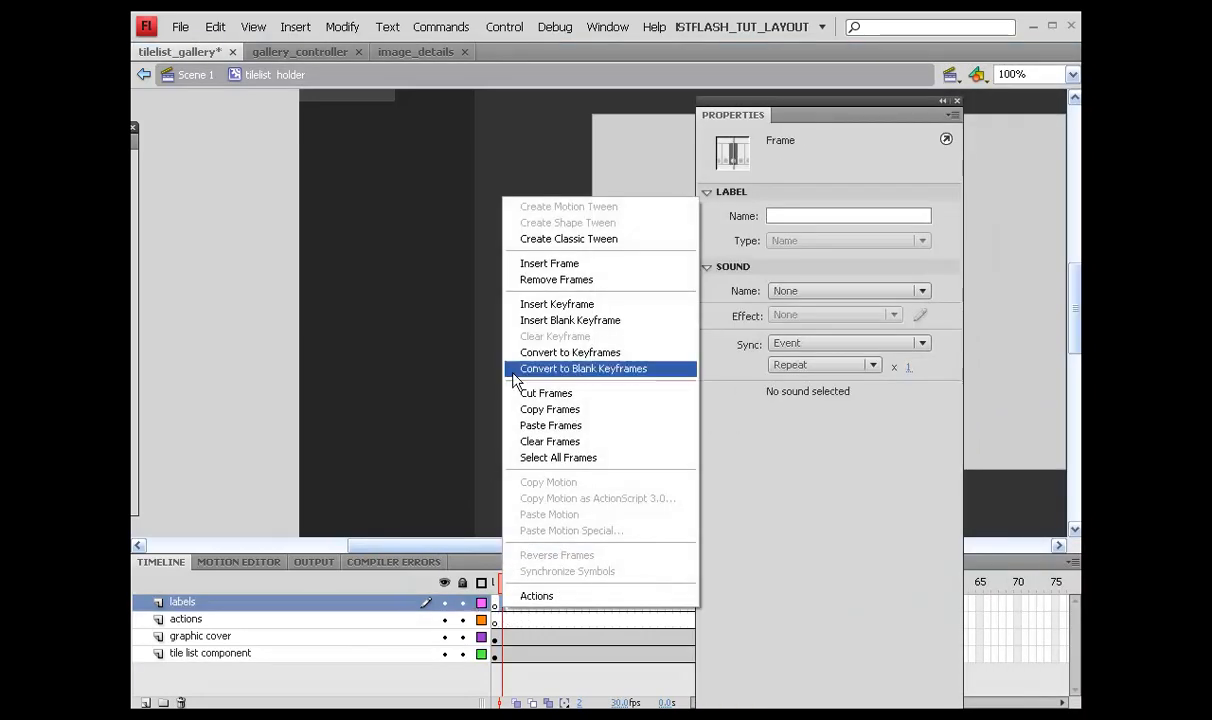
pyautogui.click(584, 368)
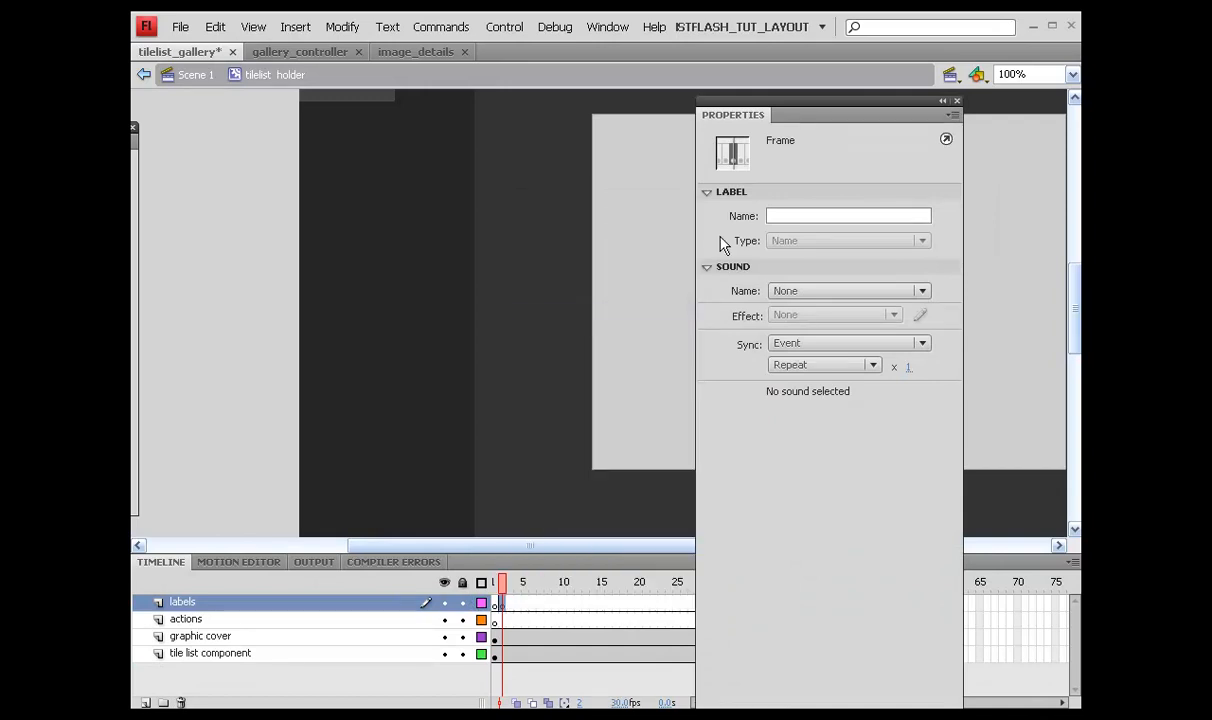
pyautogui.write('over')
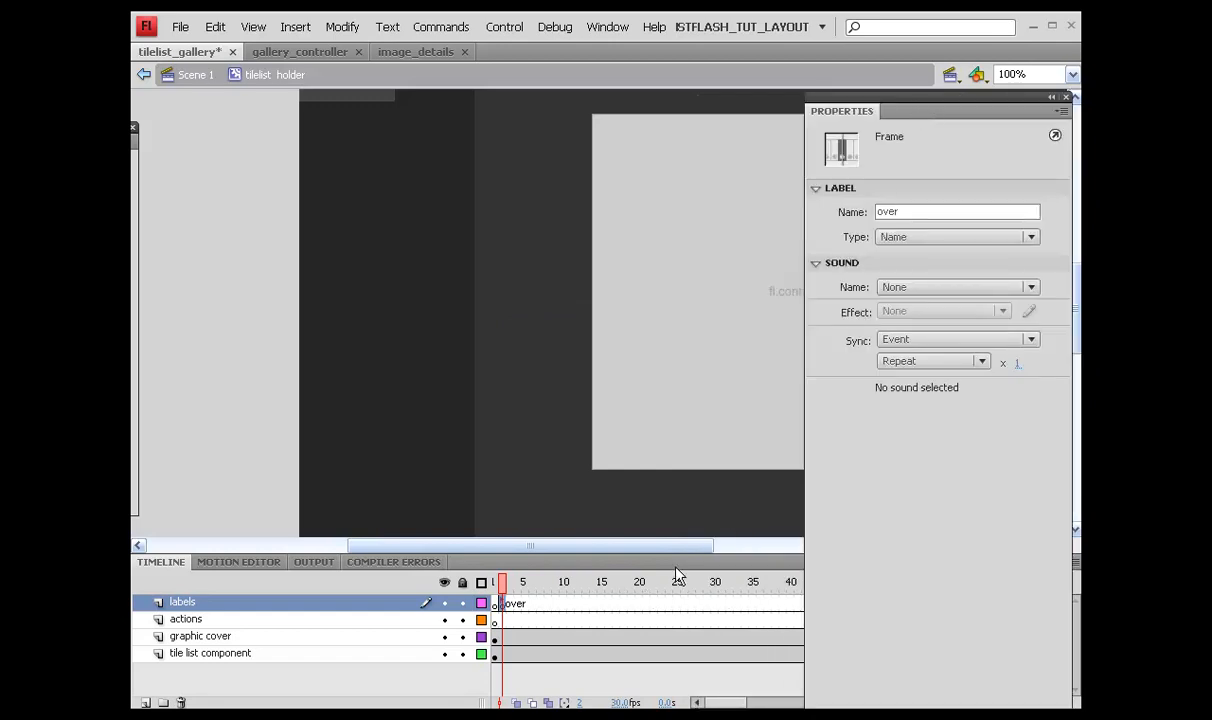
pyautogui.moveTo(686, 608)
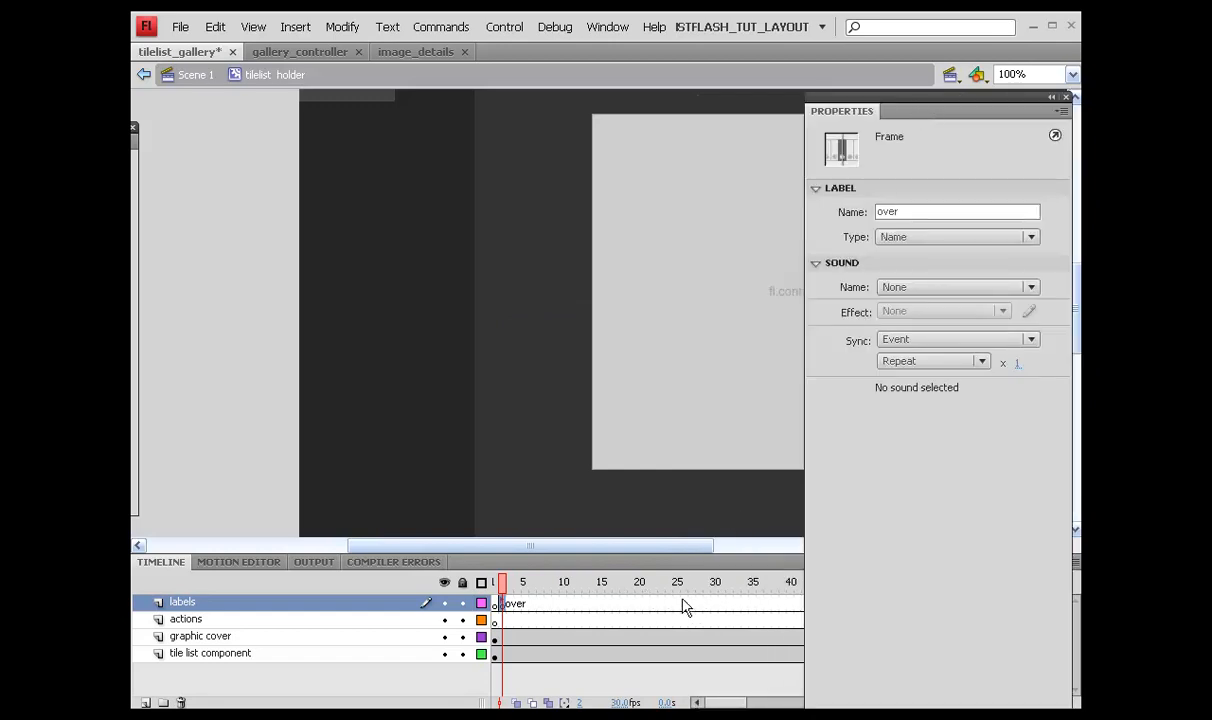
pyautogui.rightClick(676, 604)
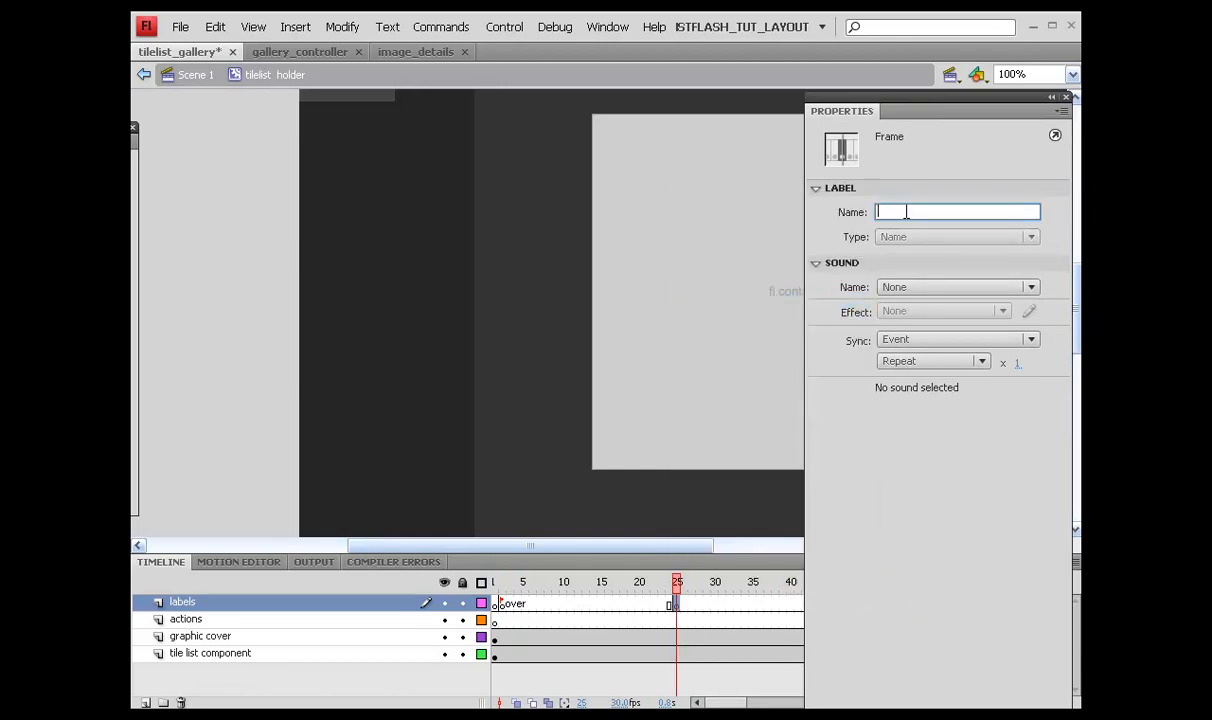
# Label the keyframe near frame 25 on the labels layer rollout.
pyautogui.write('rollout')
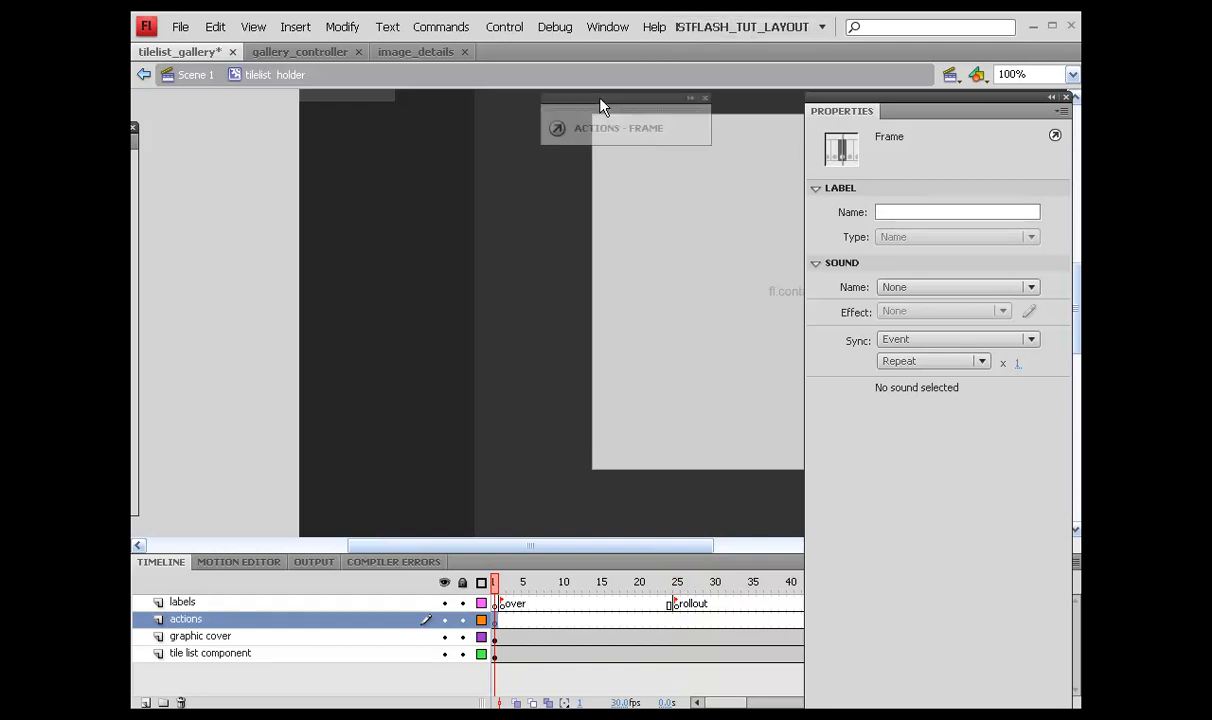
# Add a stop(); script to frame 1 of the actions layer.
pyautogui.moveTo(600, 98); pyautogui.dragTo(504, 260)
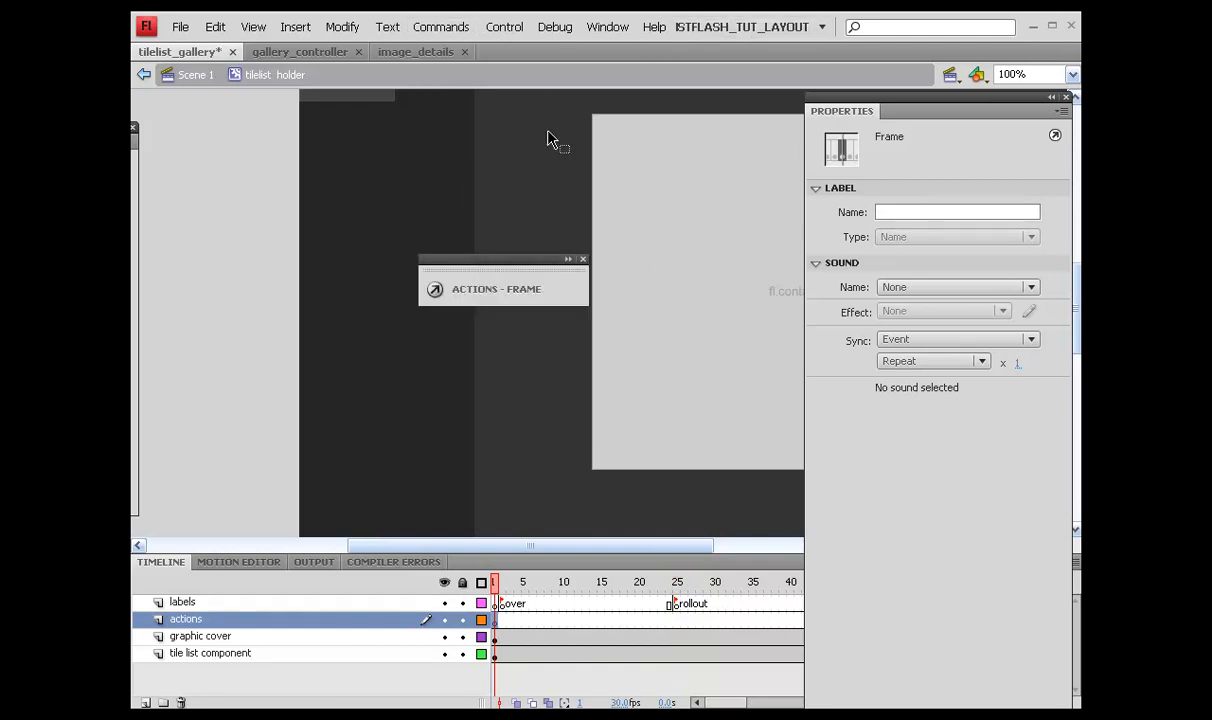
pyautogui.click(608, 28)
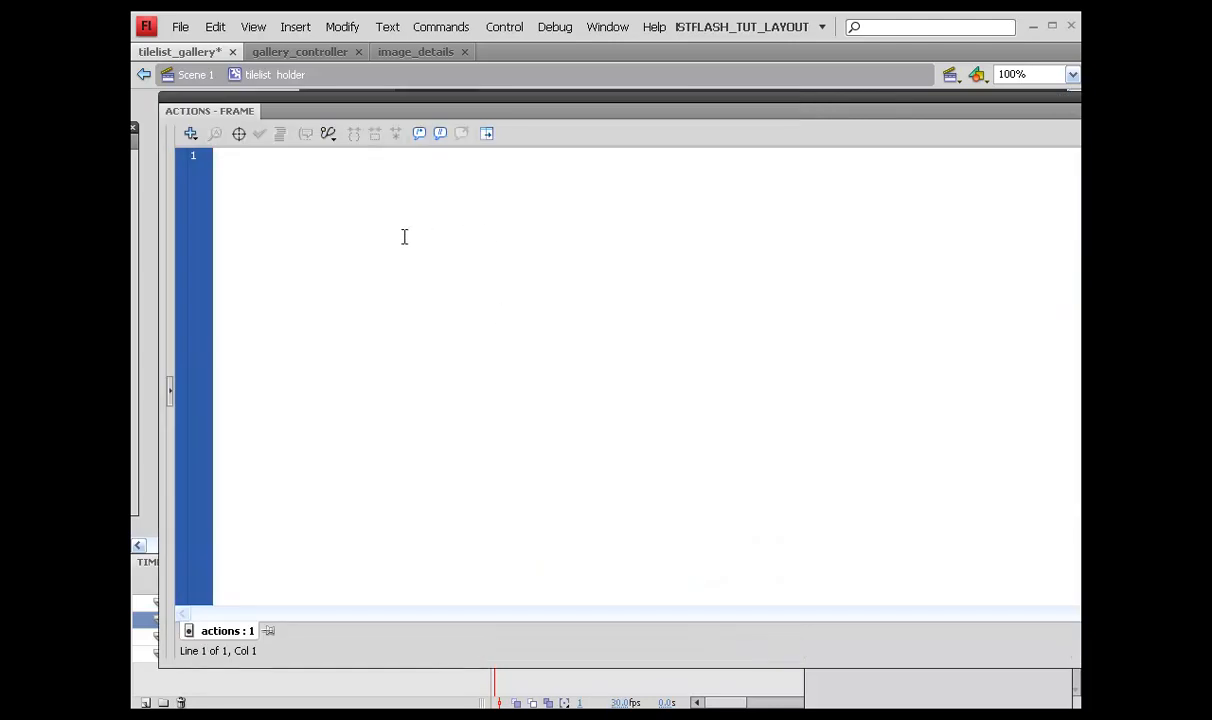
pyautogui.write('stop()')
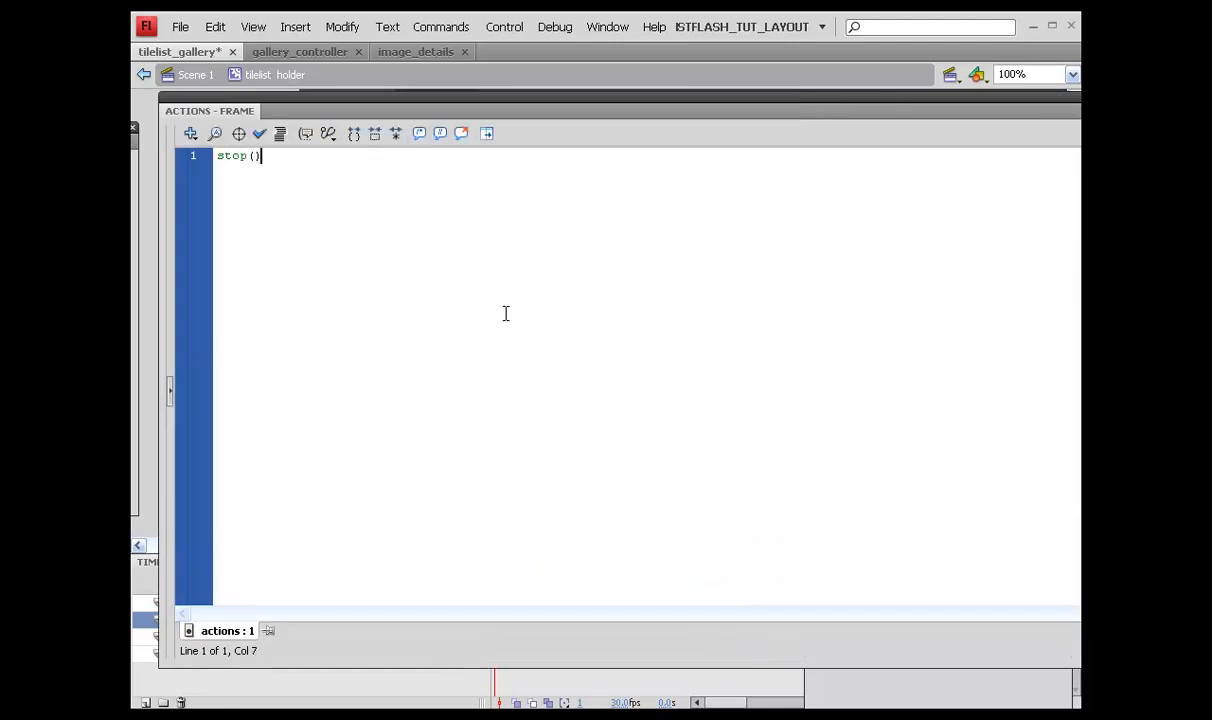
pyautogui.write(';')
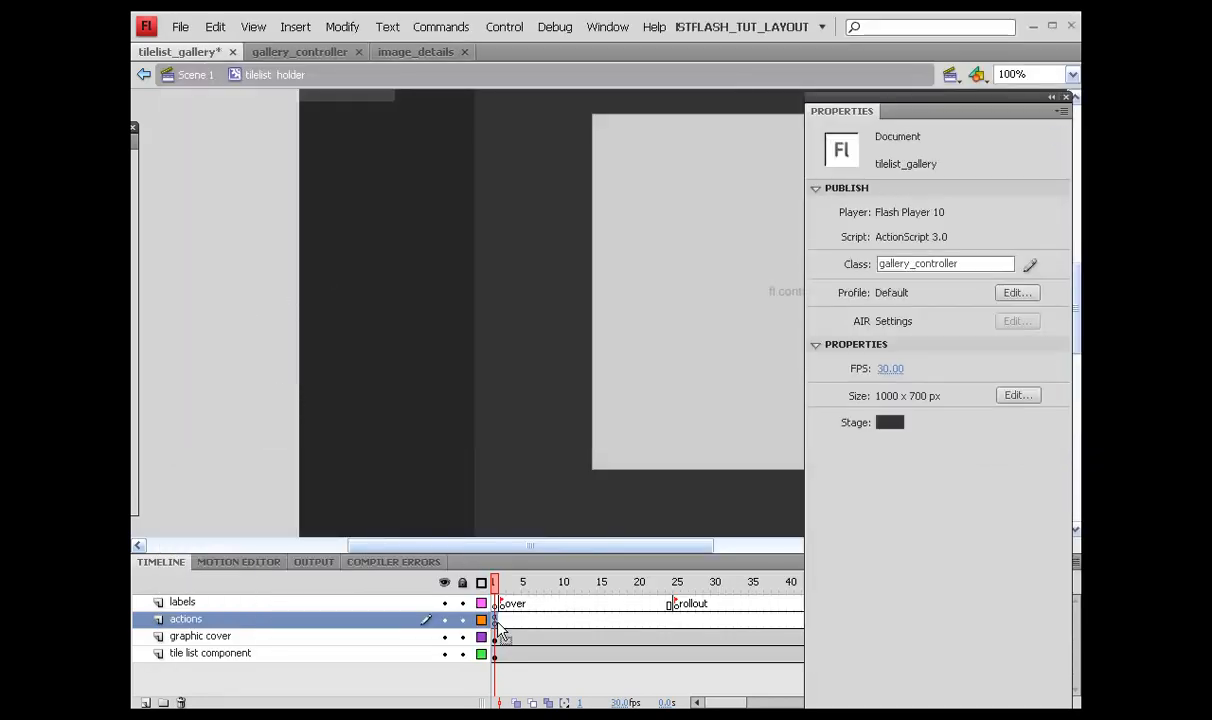
# Copy the stop-action frame 1 and paste it at the later rollout keyframe on the actions layer.
pyautogui.rightClick(494, 620)
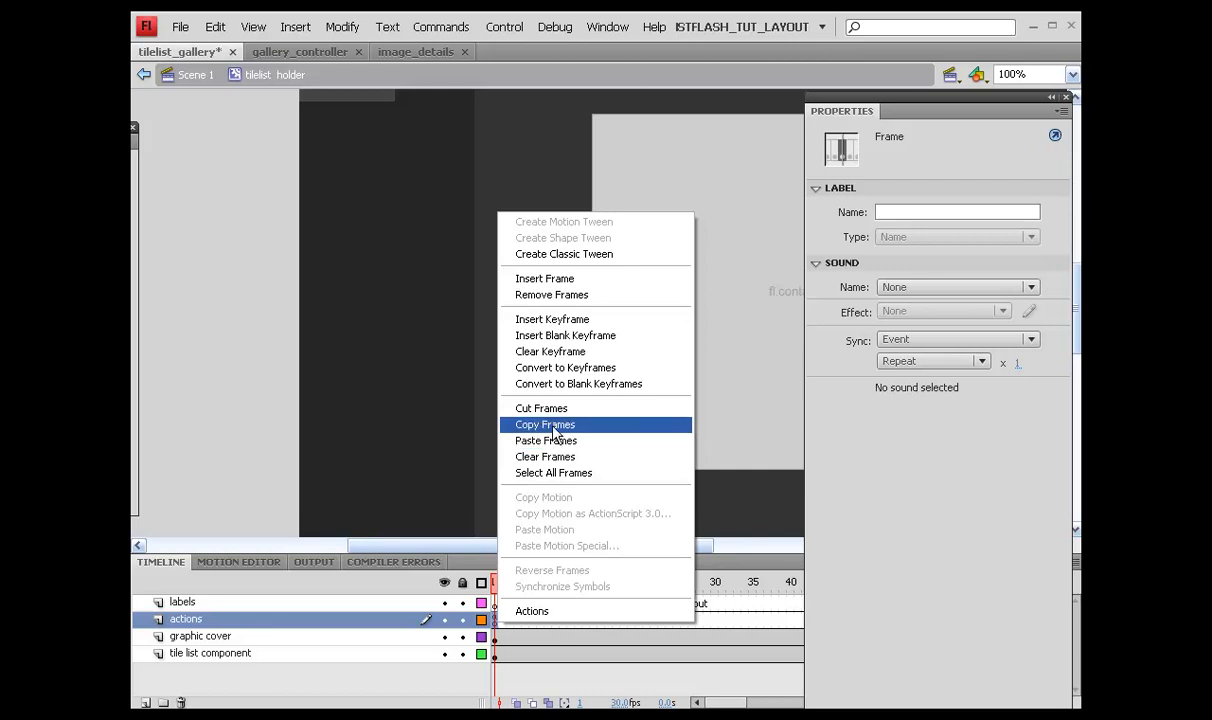
pyautogui.click(544, 424)
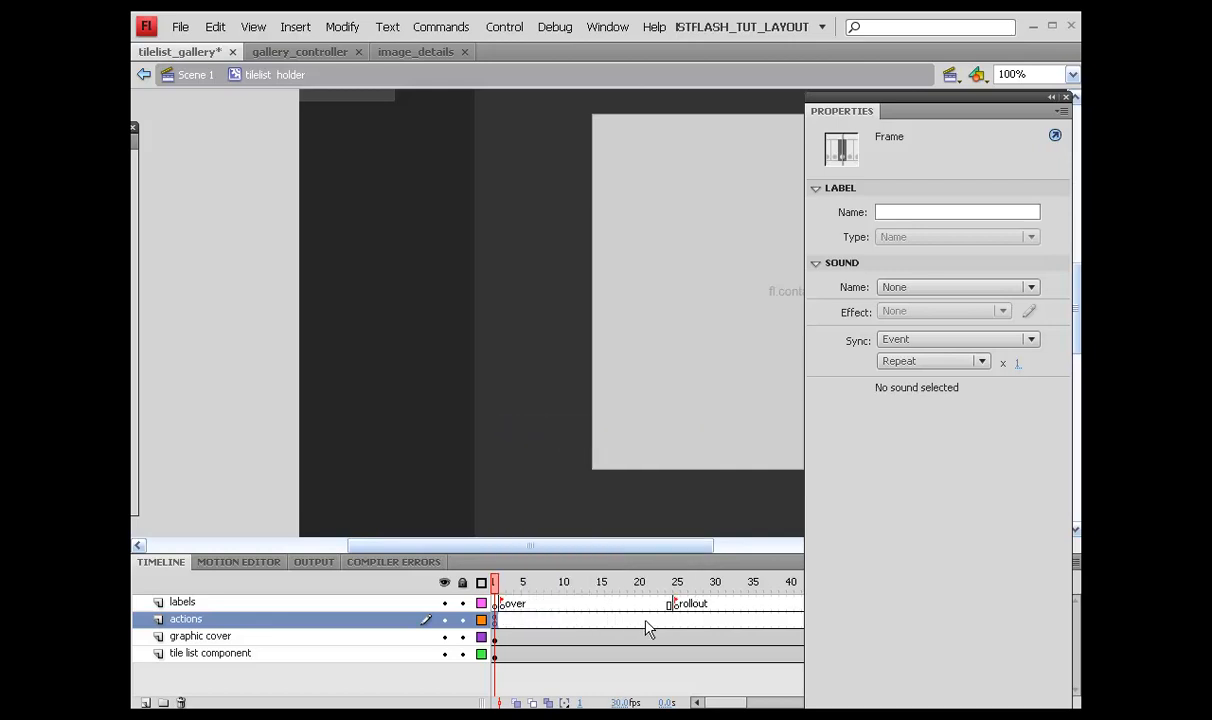
pyautogui.click(660, 582)
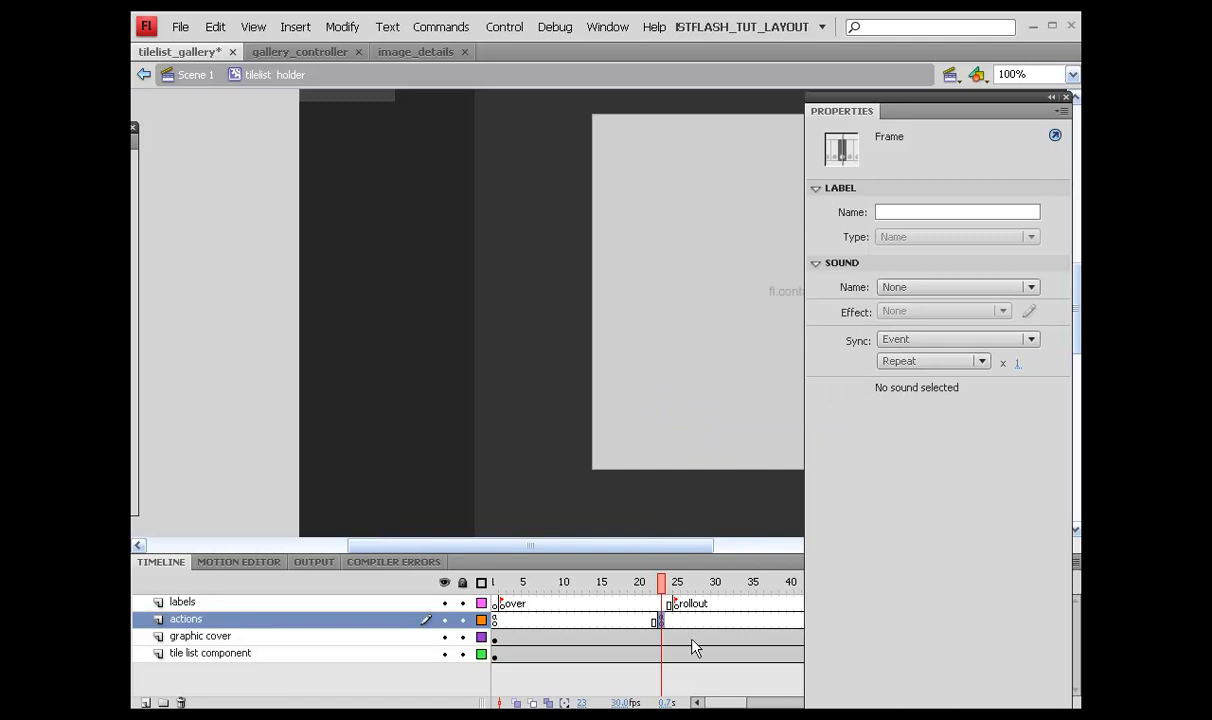
pyautogui.hscroll(3)
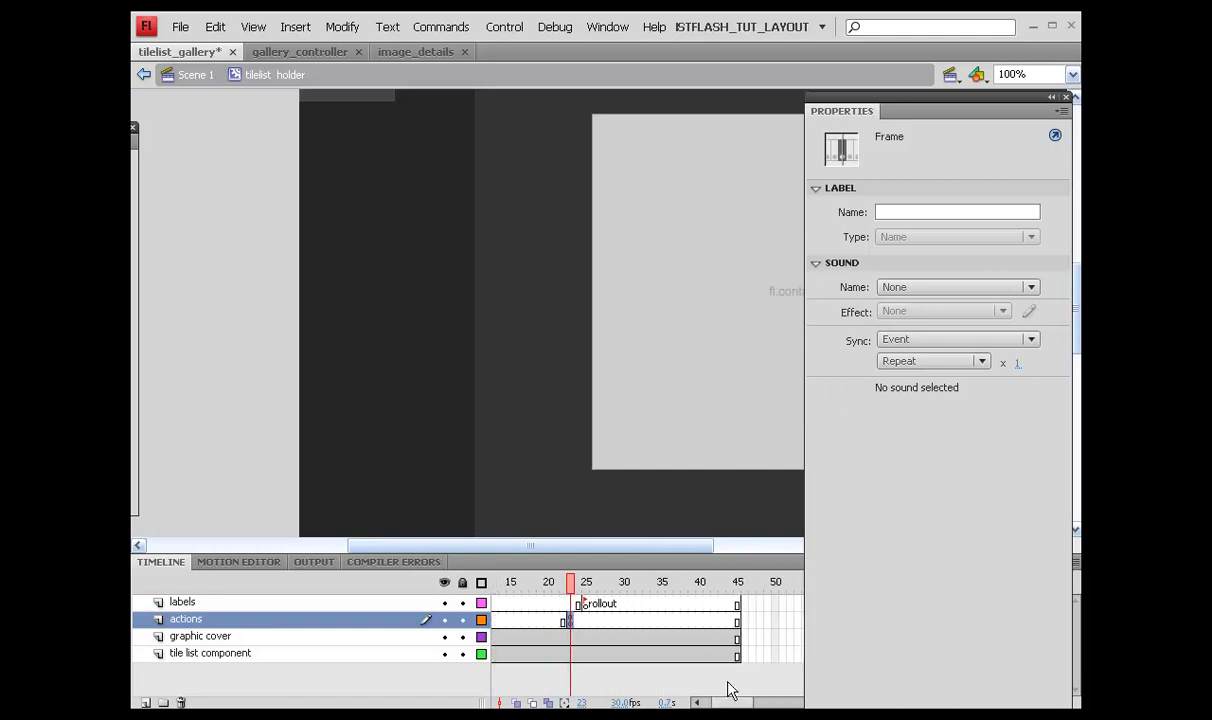
pyautogui.moveTo(930, 150)
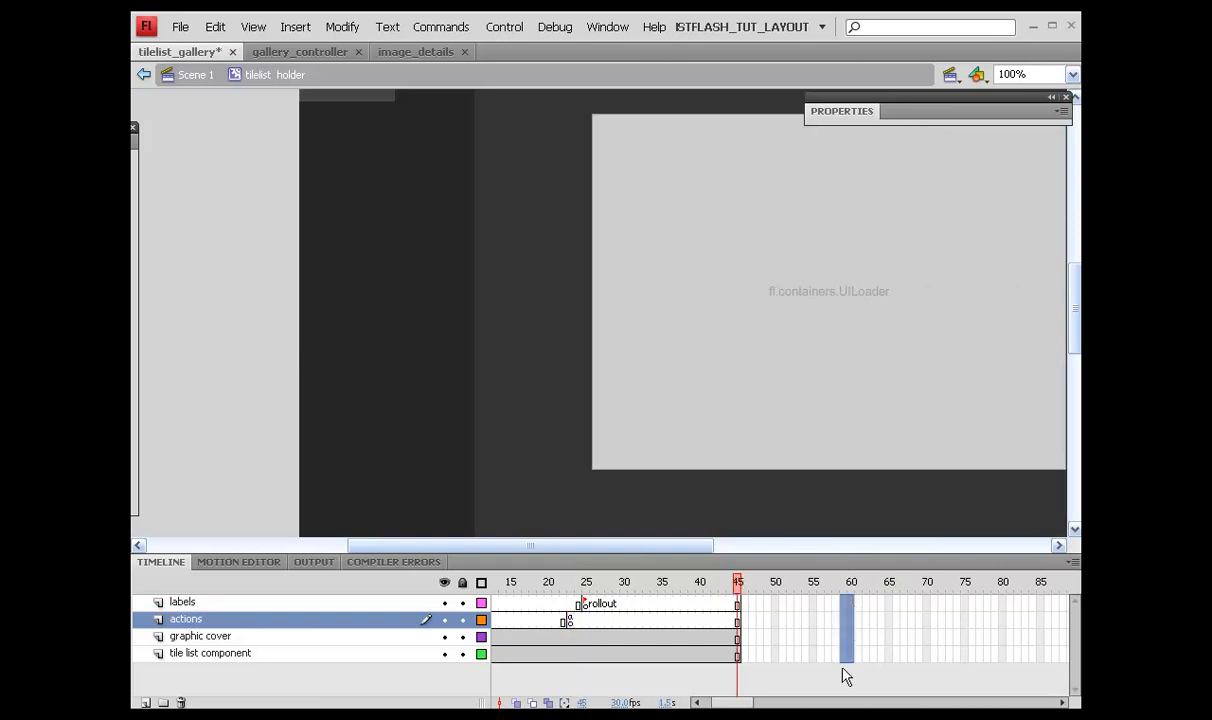
# Extend all layers to frame 60 and paste the stop action again at frame 45.
pyautogui.rightClick(844, 656)
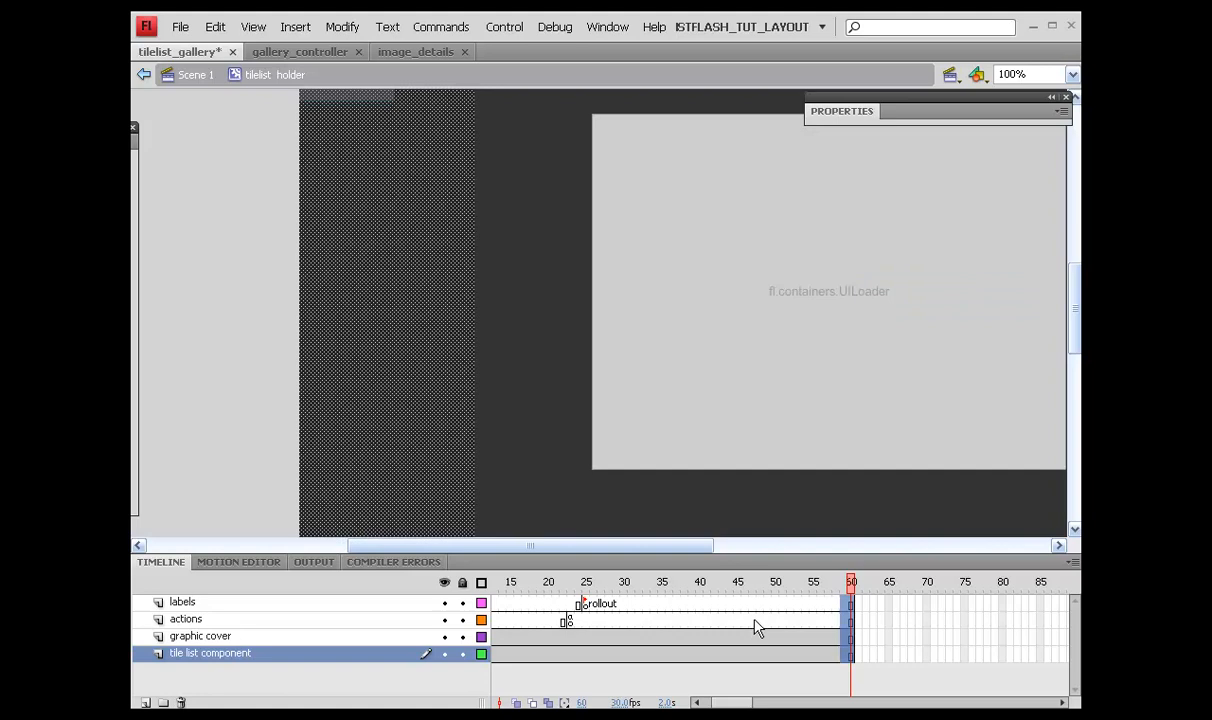
pyautogui.rightClick(760, 620)
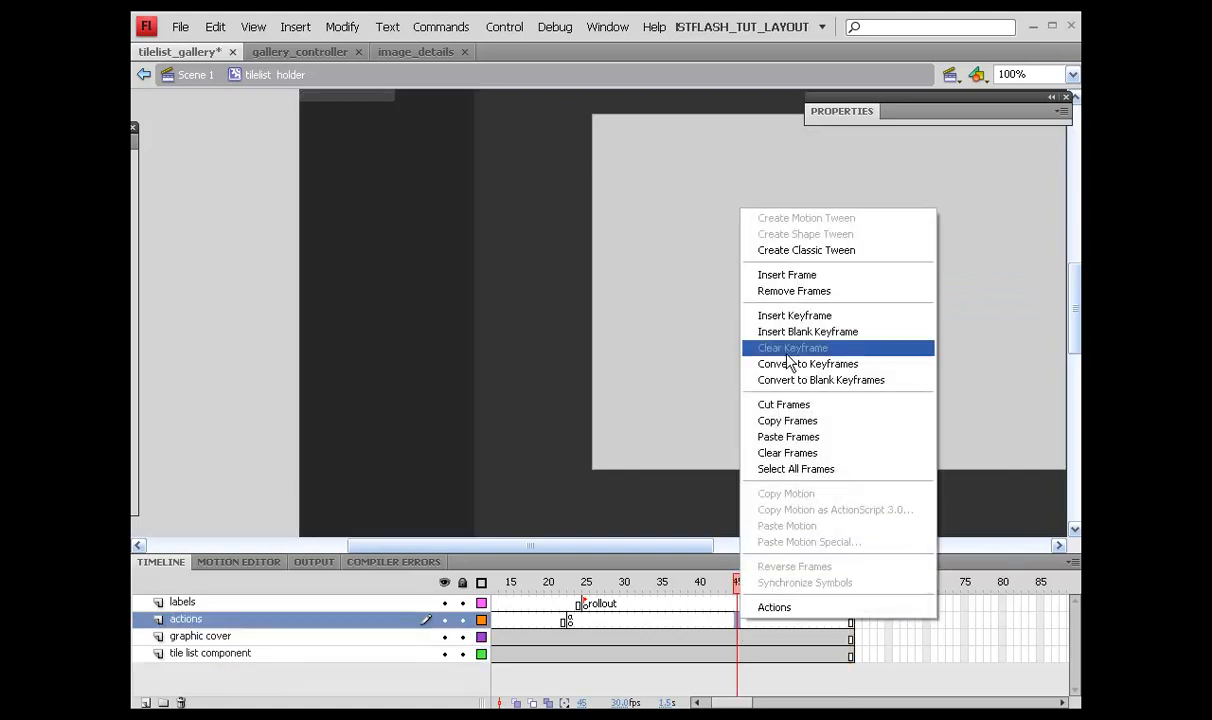
pyautogui.click(792, 348)
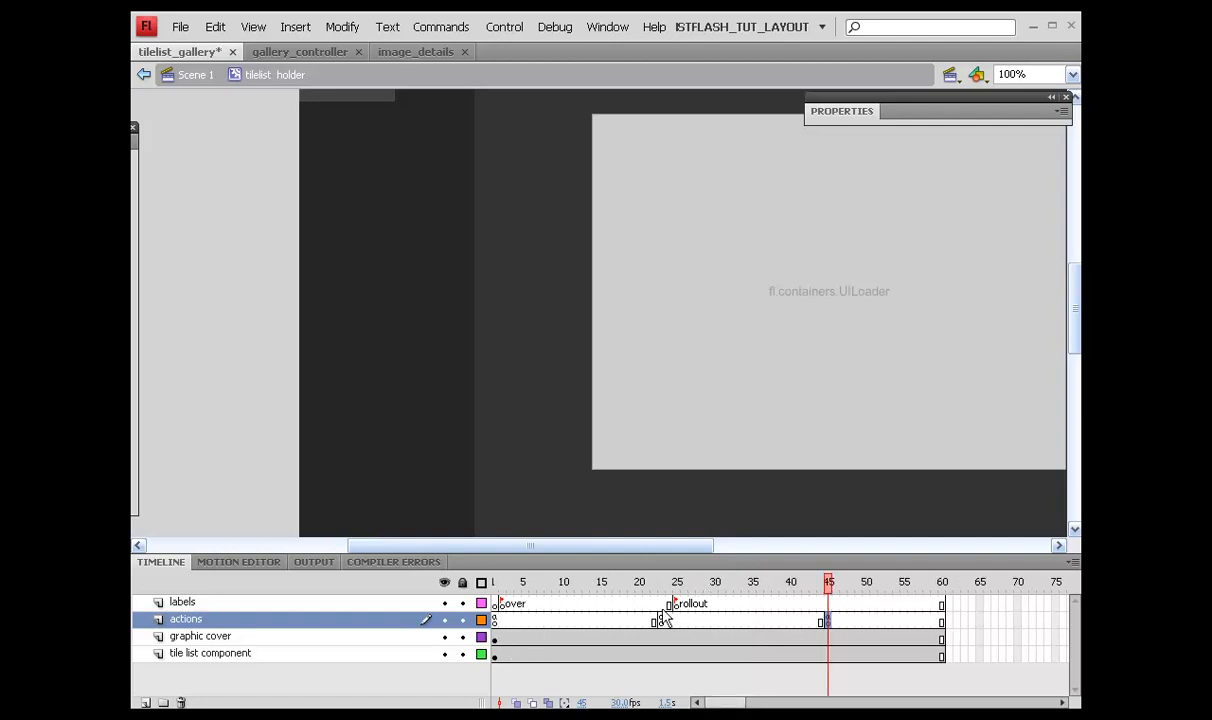
pyautogui.click(210, 652)
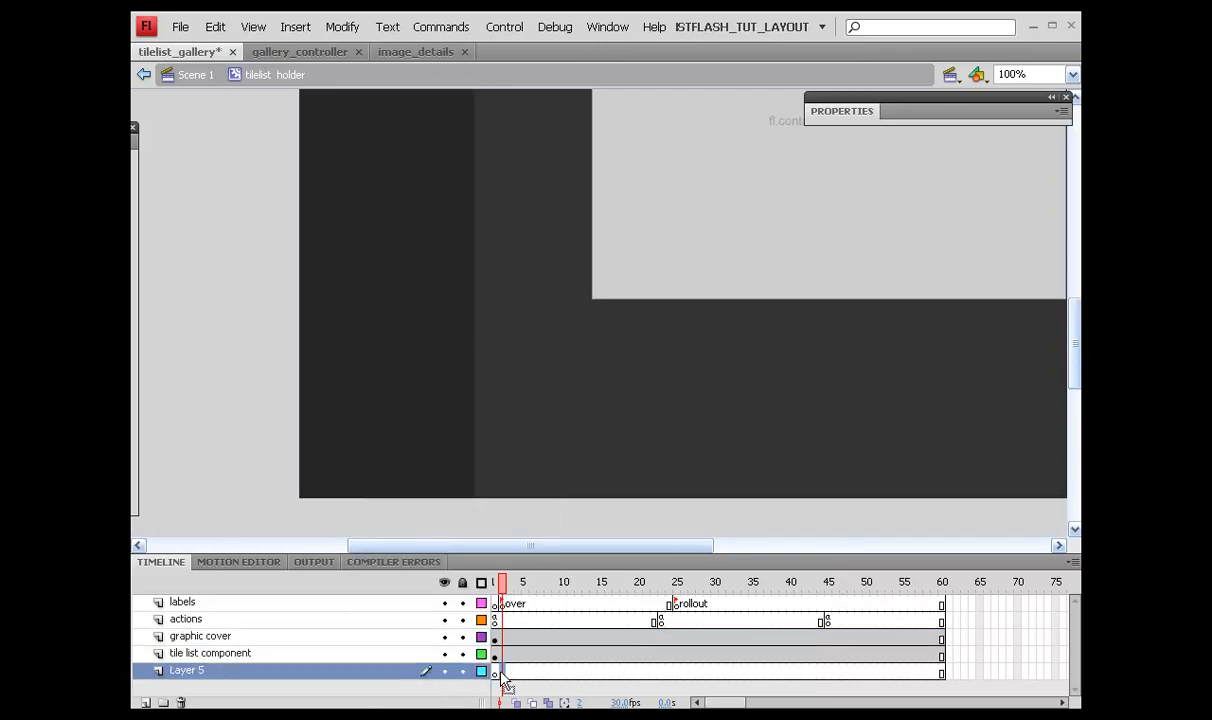
# Give Layer 5 keyframes at frame 1 and at the rollout frame near 24.
pyautogui.rightClick(500, 672)
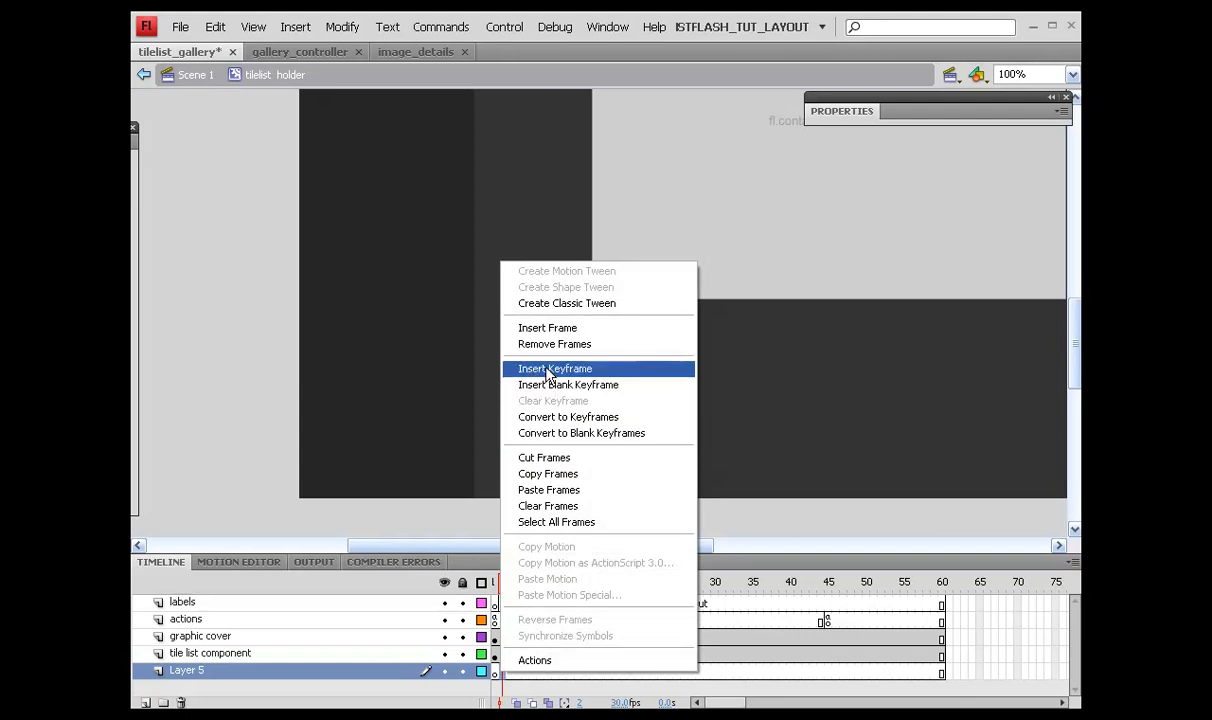
pyautogui.click(554, 368)
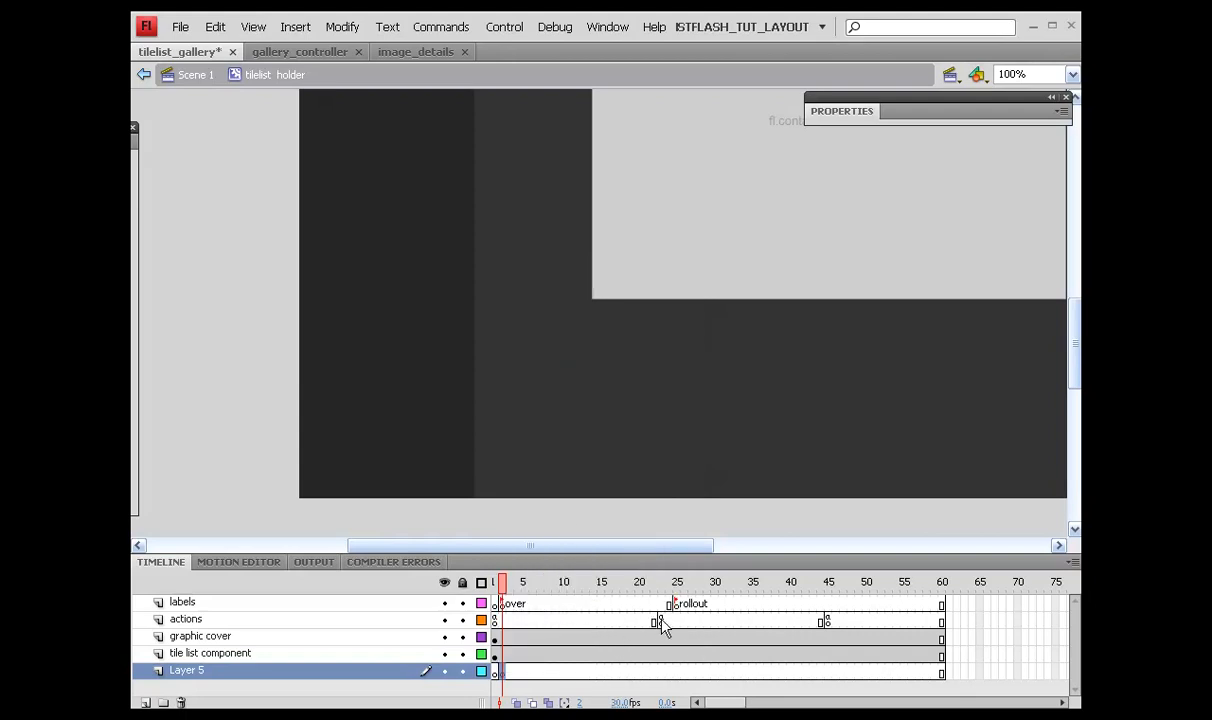
pyautogui.click(660, 582)
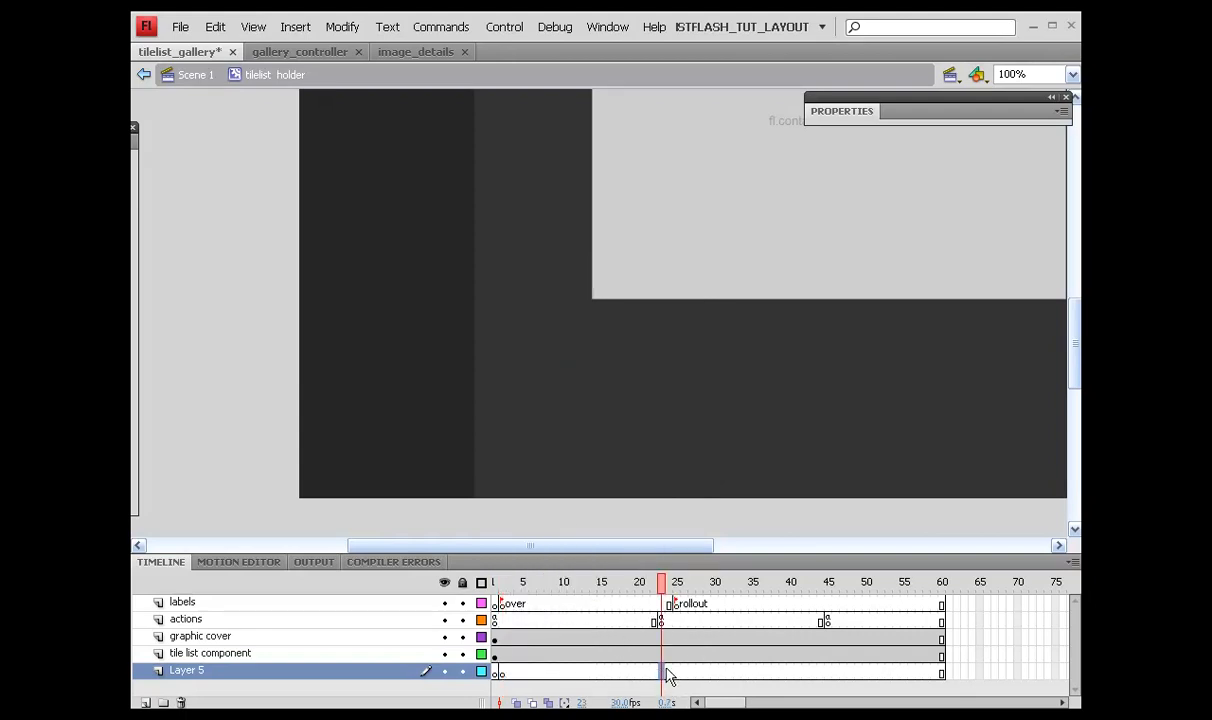
pyautogui.rightClick(668, 672)
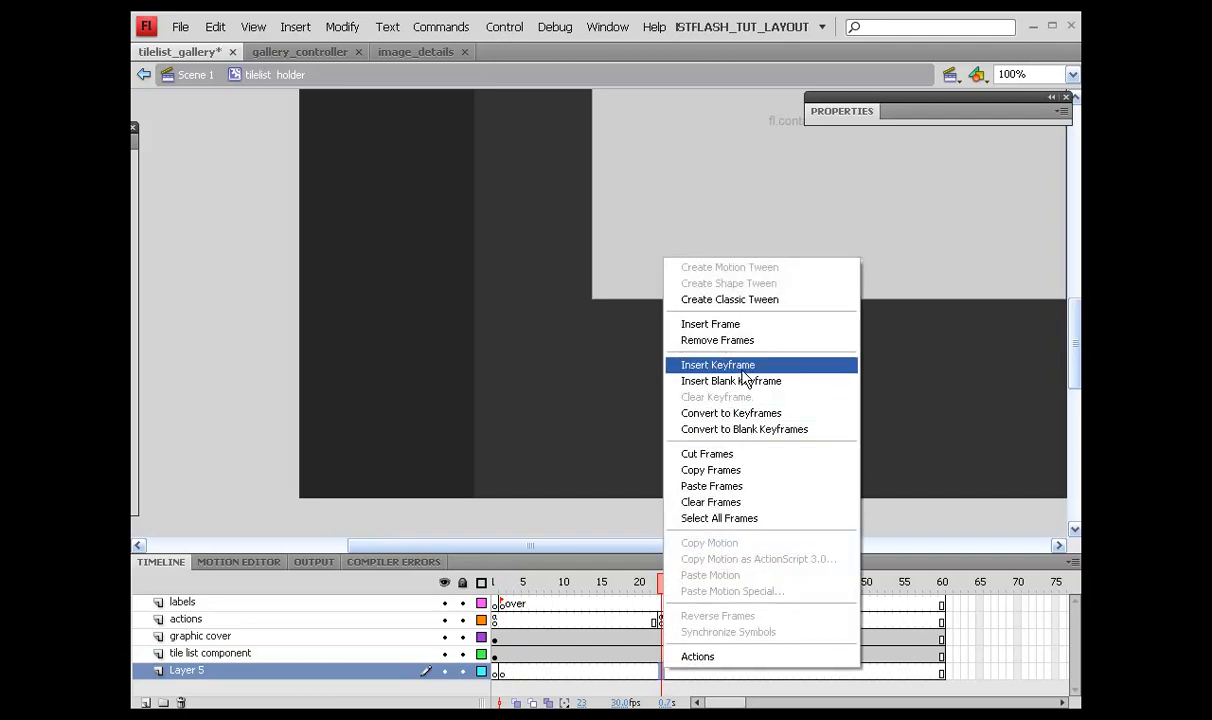
pyautogui.click(716, 364)
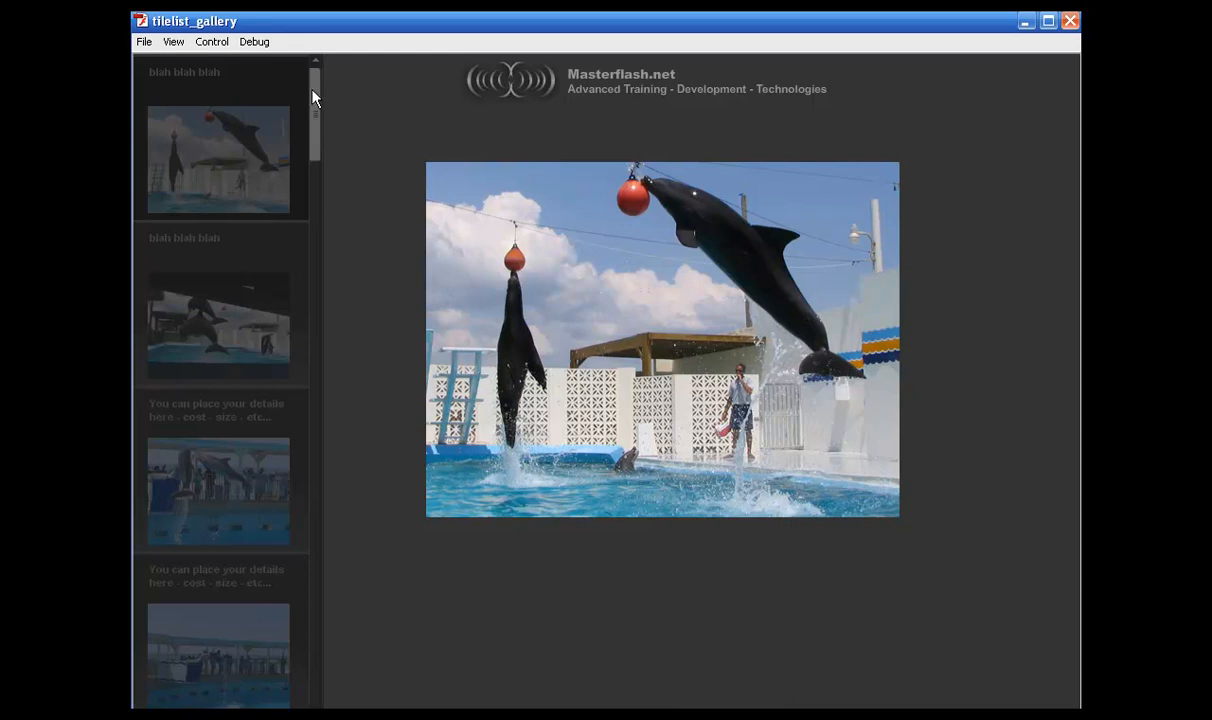
pyautogui.moveTo(318, 112)
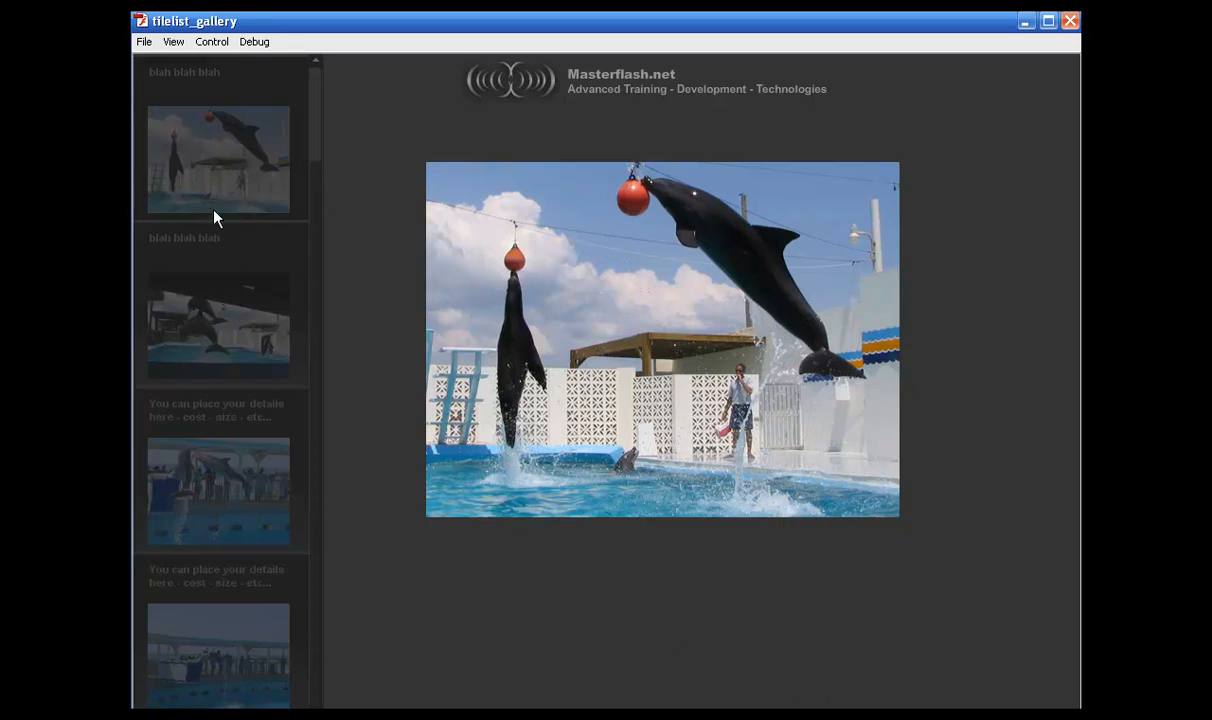
pyautogui.moveTo(238, 182)
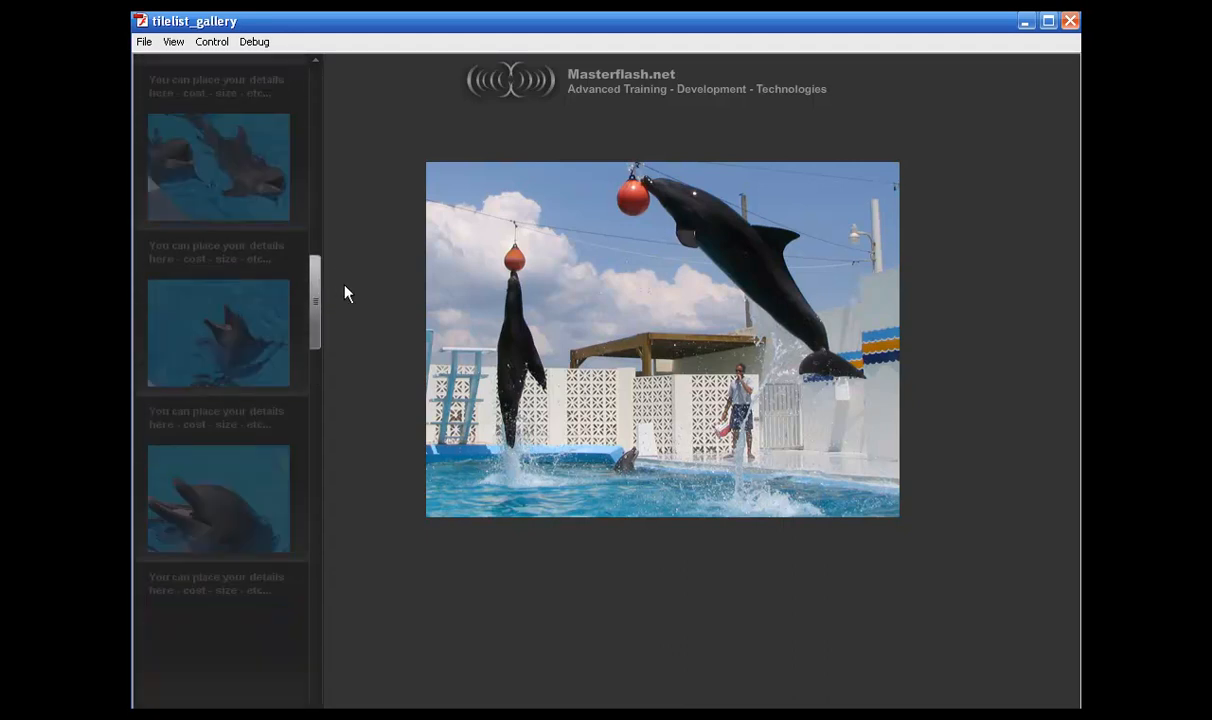
# Scroll down the TileList thumbnails in the test movie to confirm the gallery browses.
pyautogui.scroll(-3)
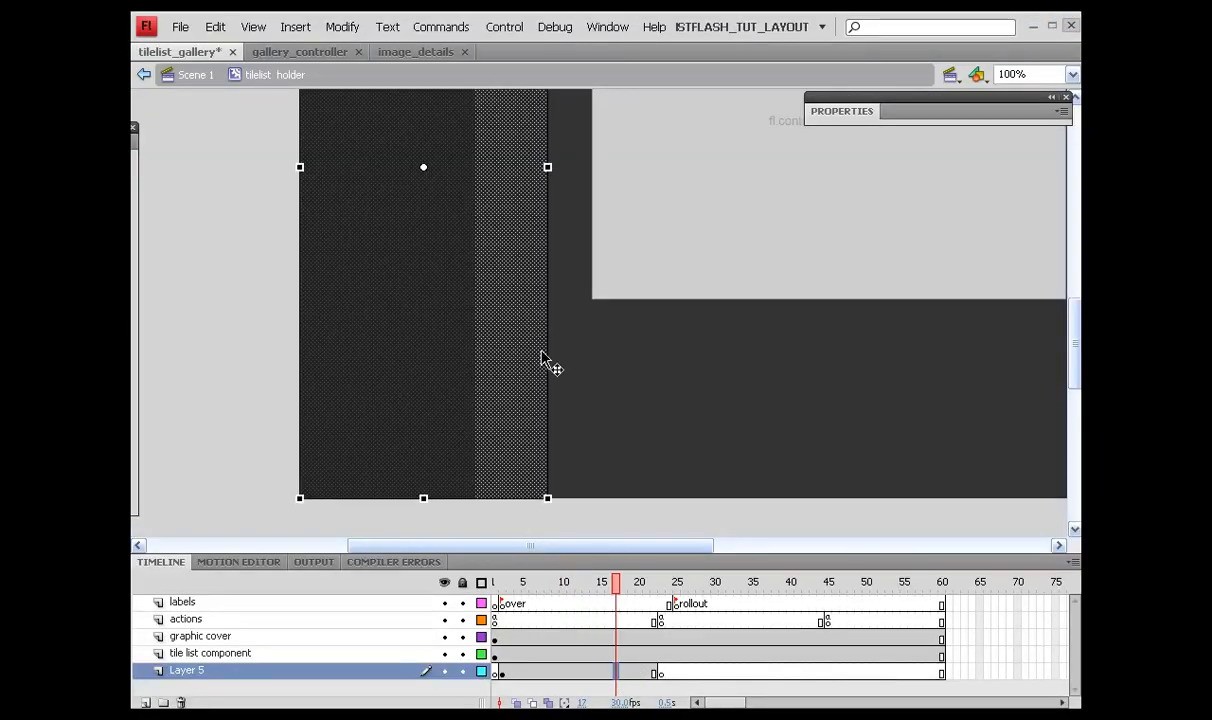
# Run Control > Test Movie to launch the tilelist_gallery SWF preview.
pyautogui.click(504, 28)
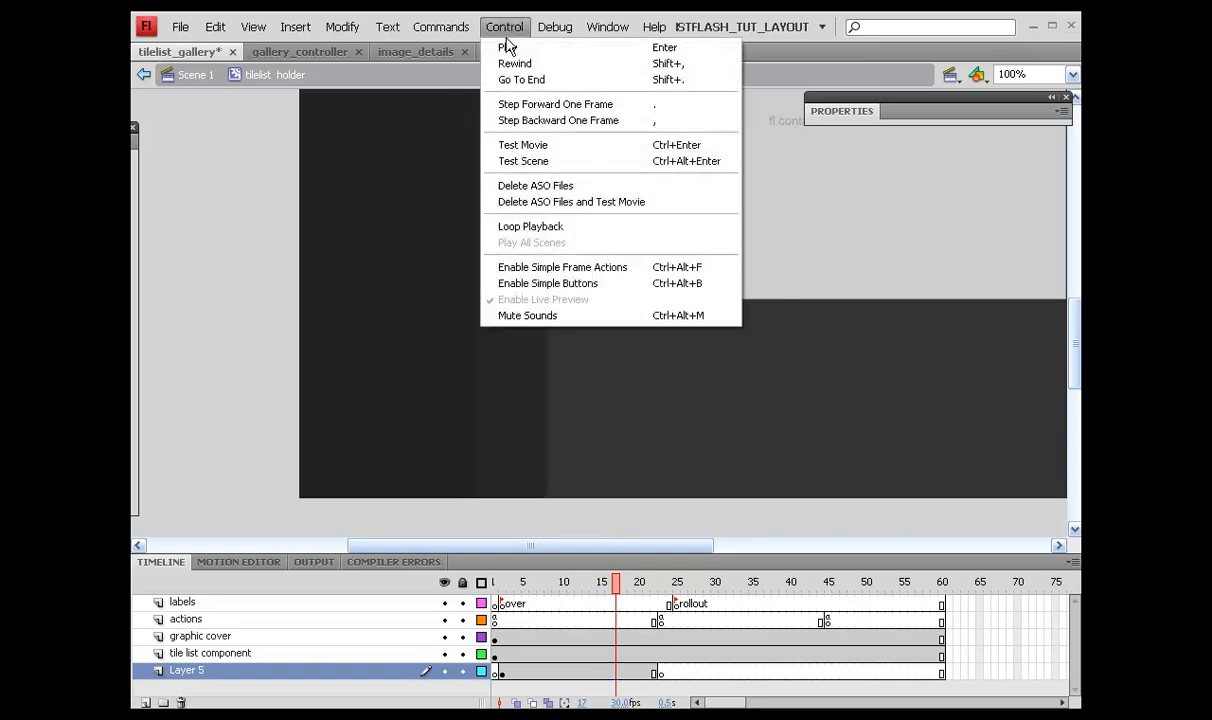
pyautogui.click(524, 144)
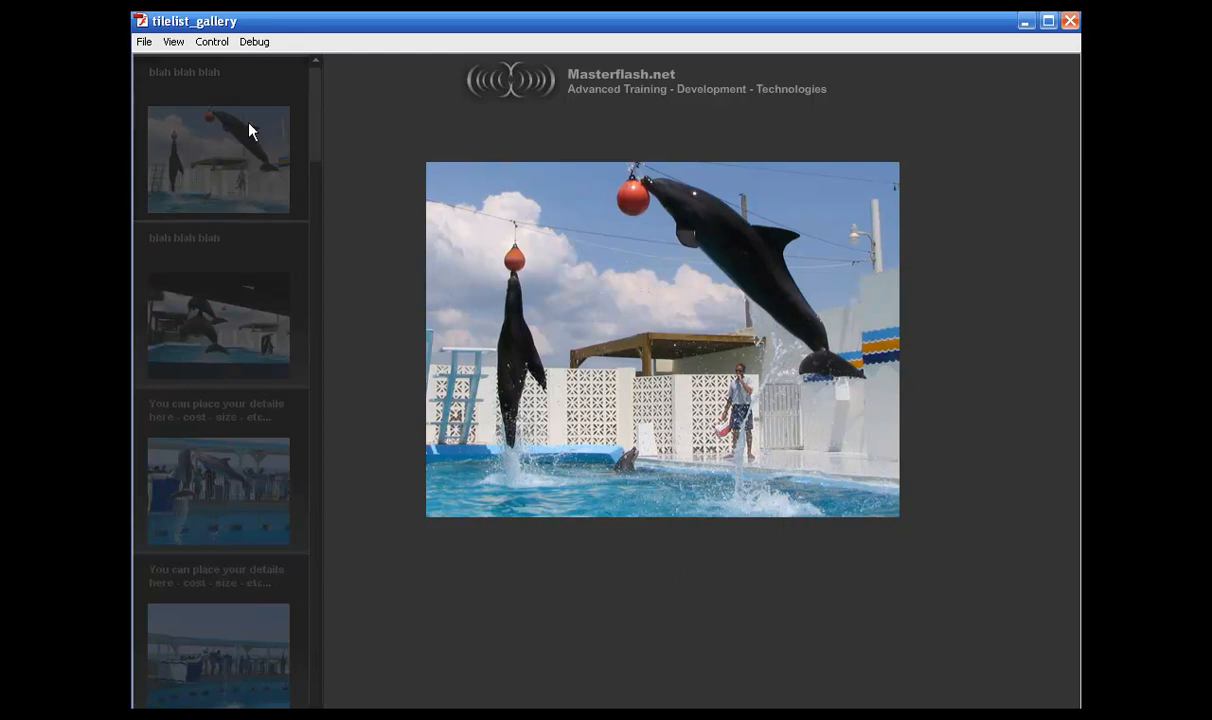
pyautogui.moveTo(254, 200)
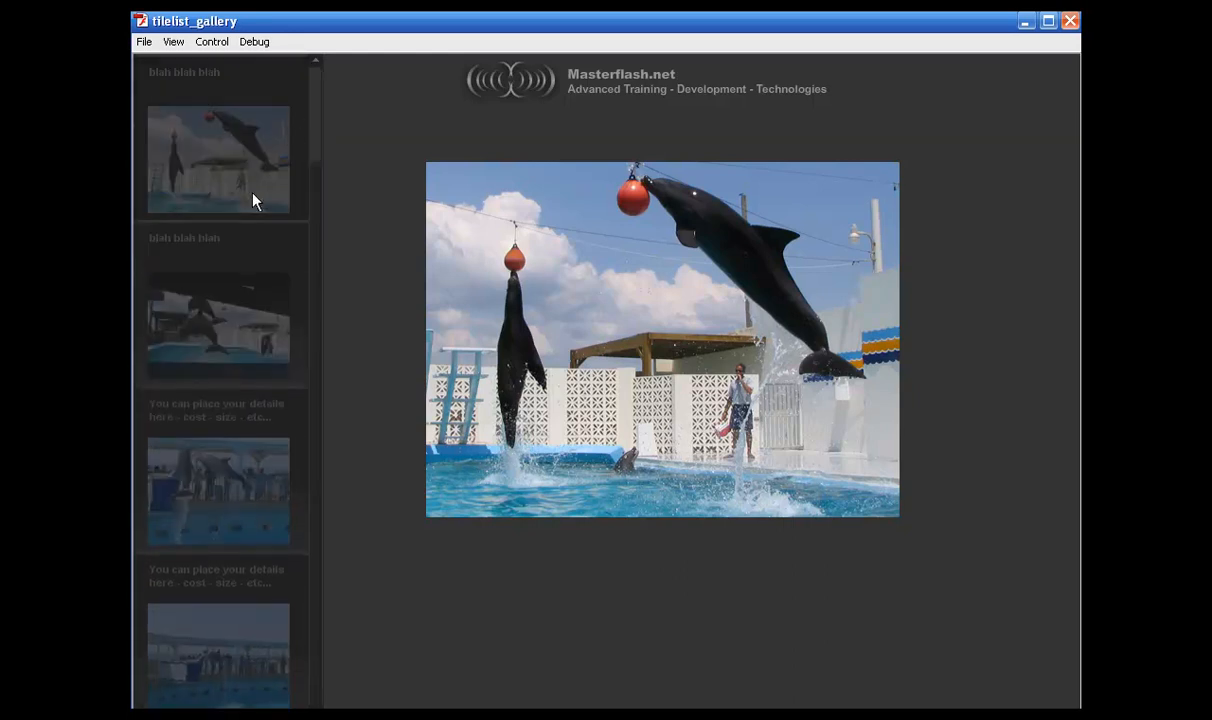
pyautogui.moveTo(248, 138)
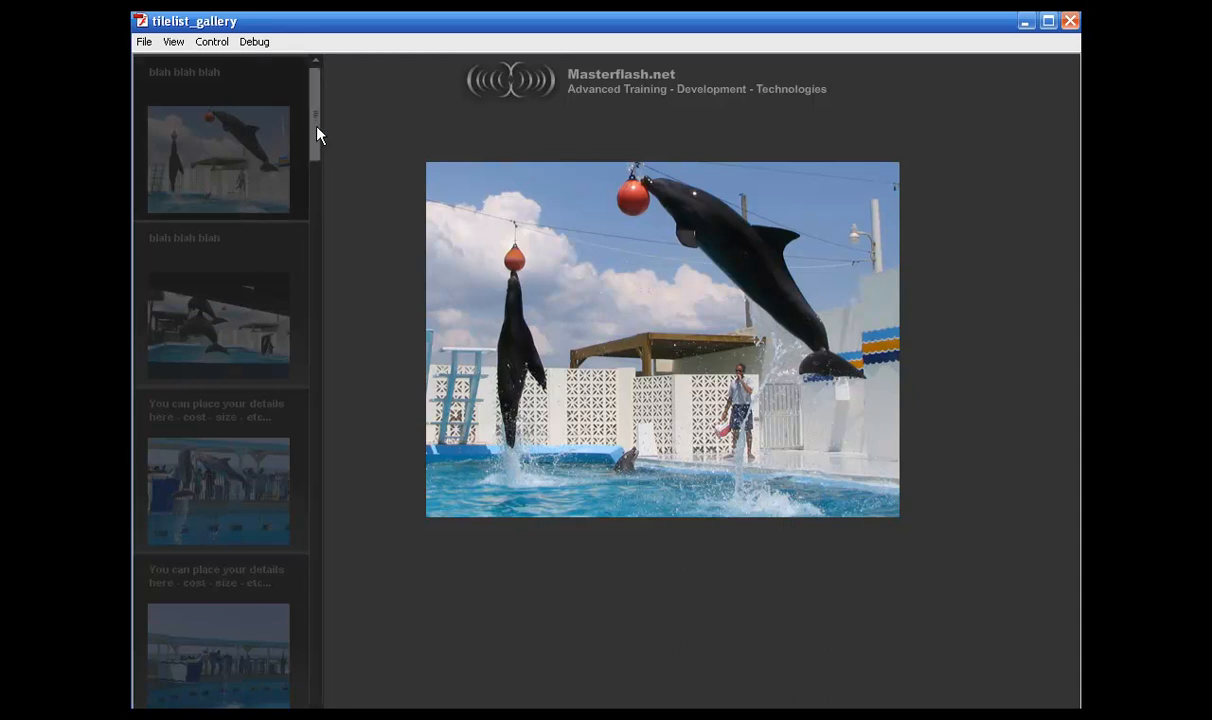
pyautogui.moveTo(476, 136)
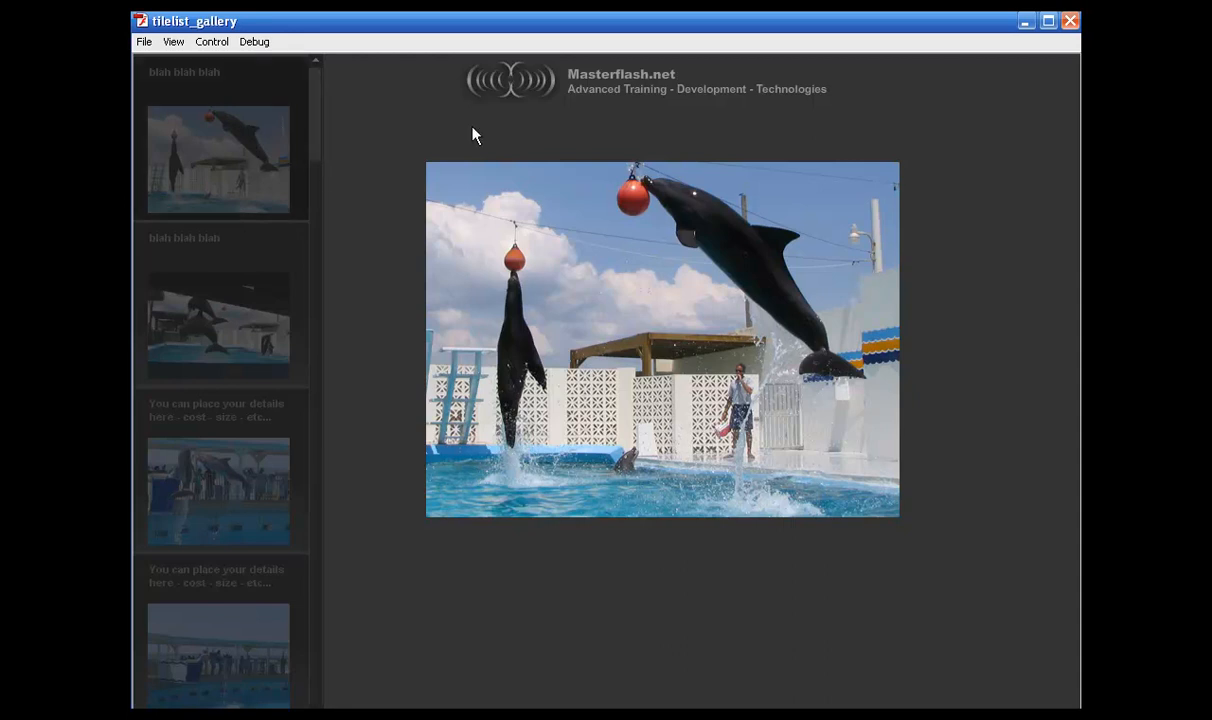